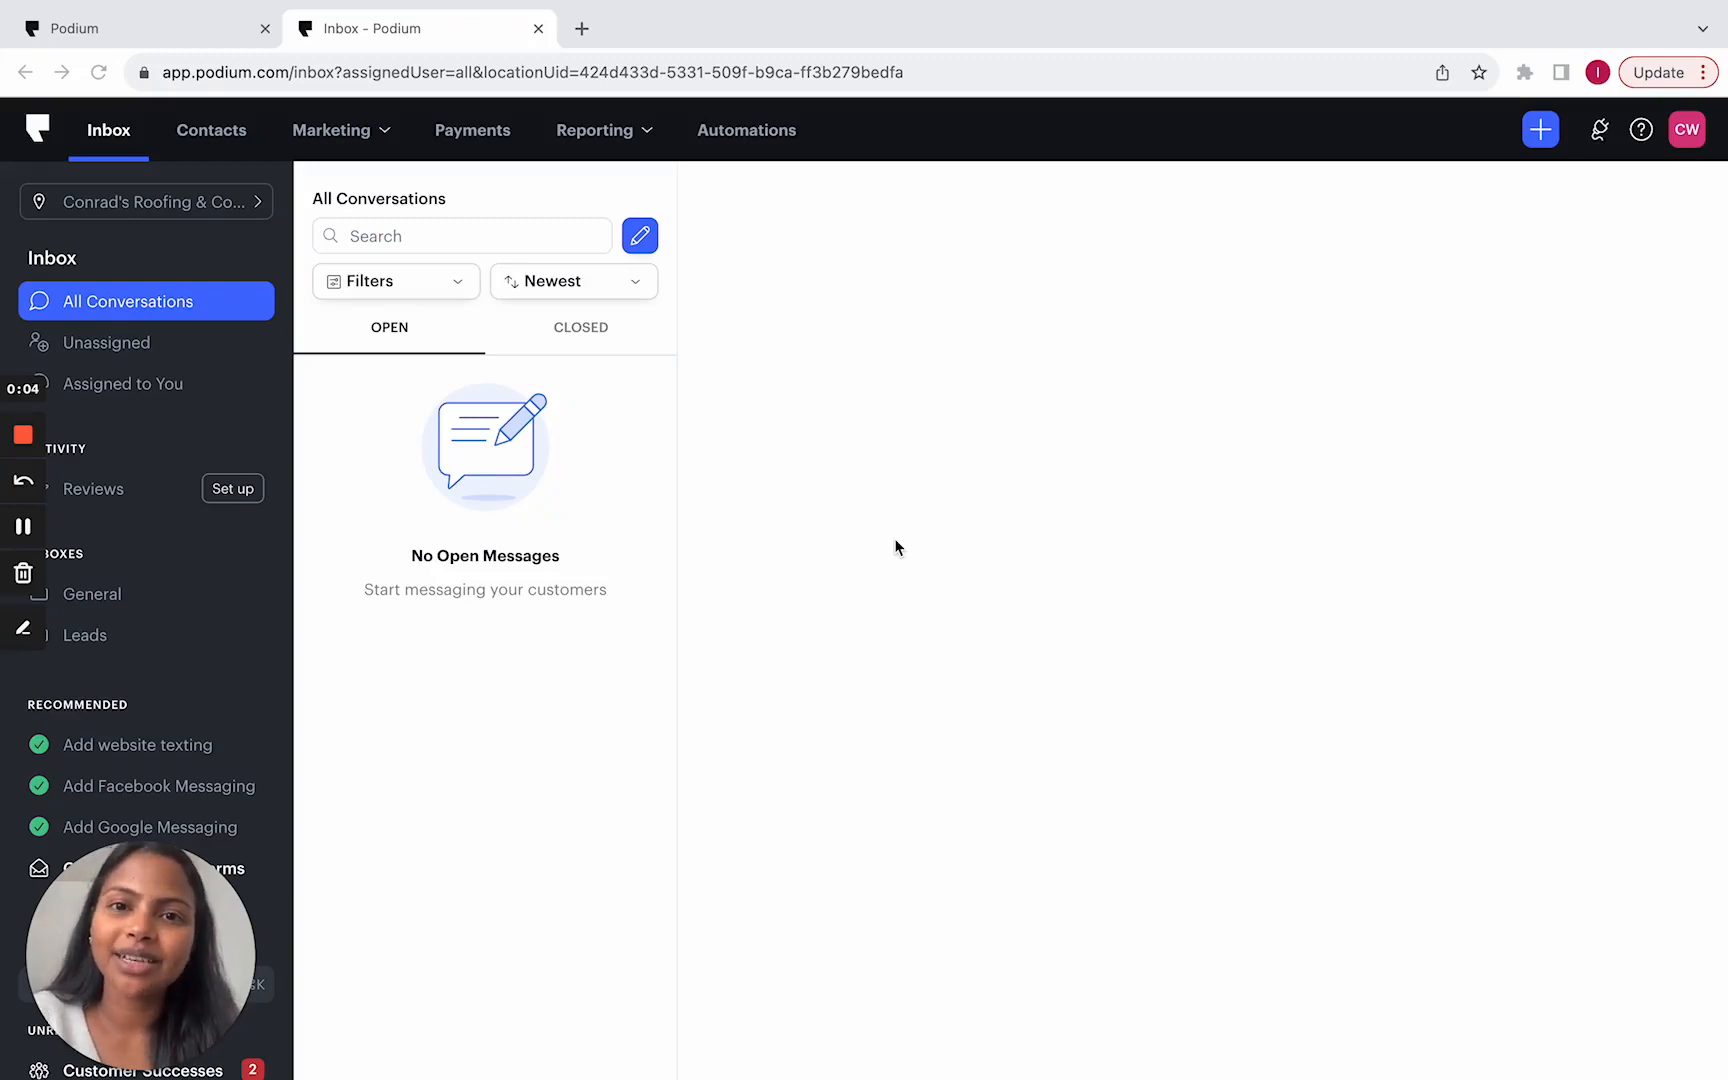
mouse_move(287, 461)
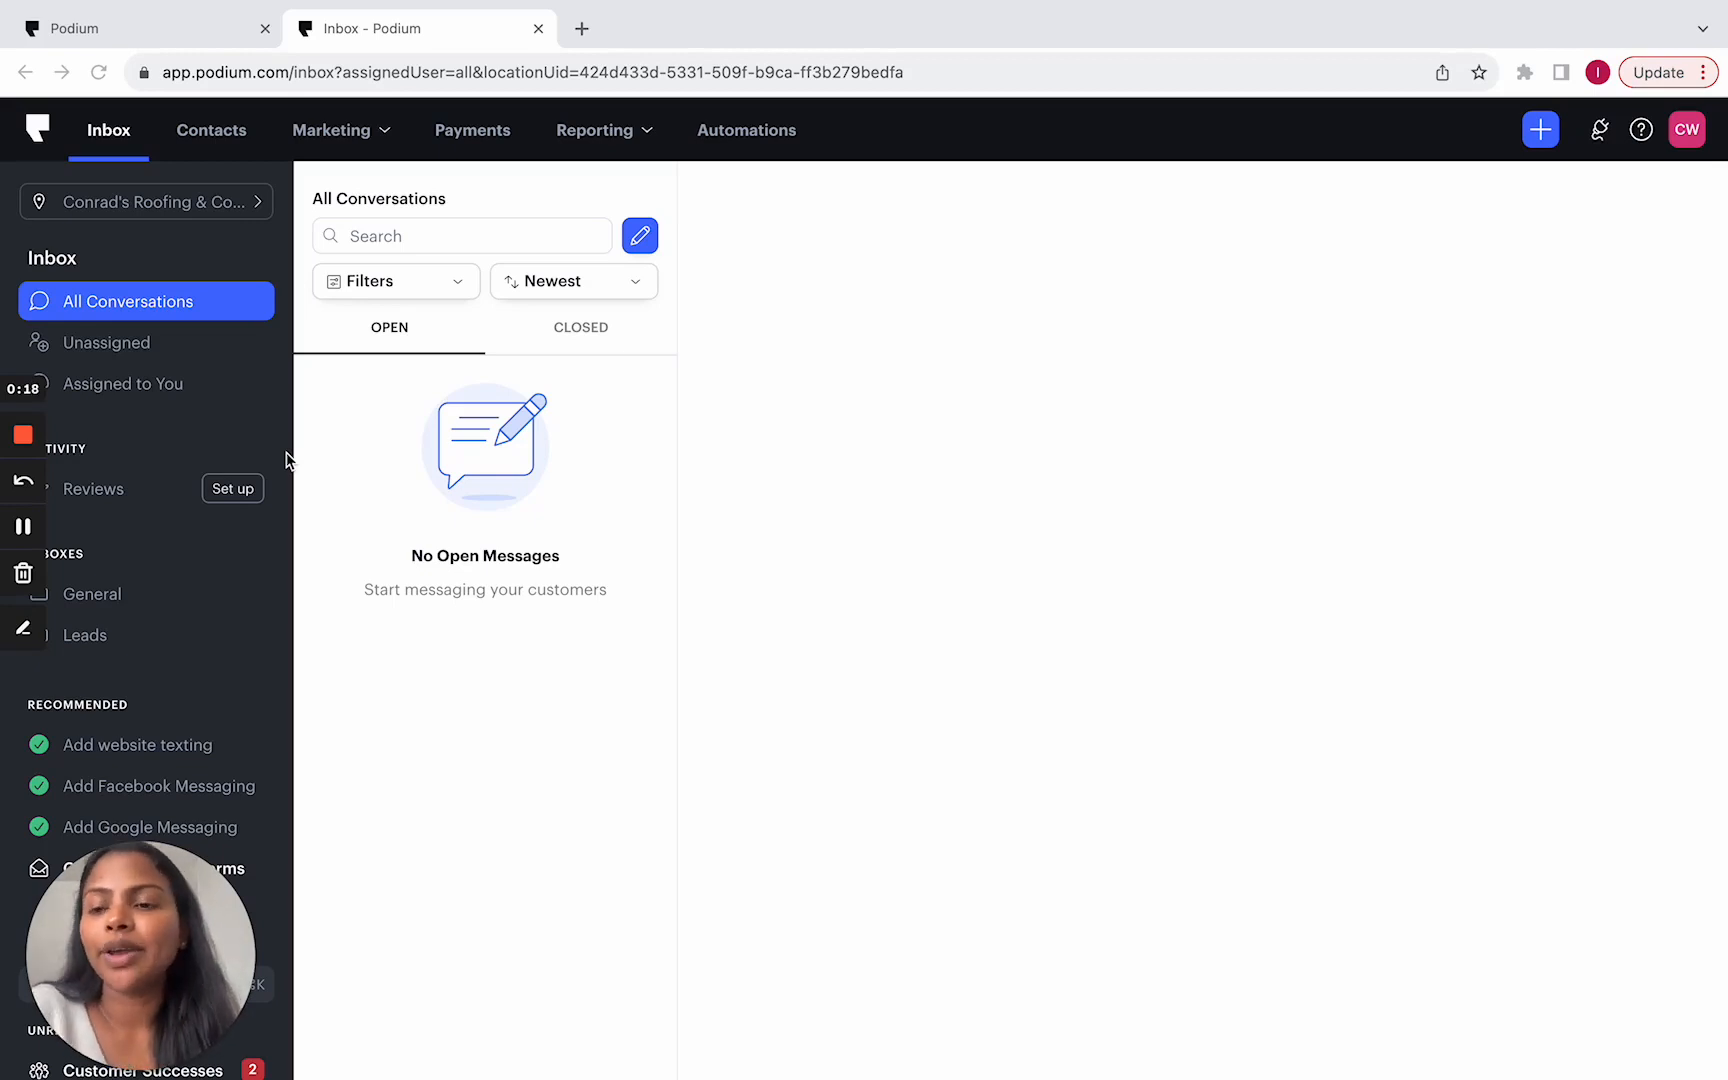
mouse_move(107, 490)
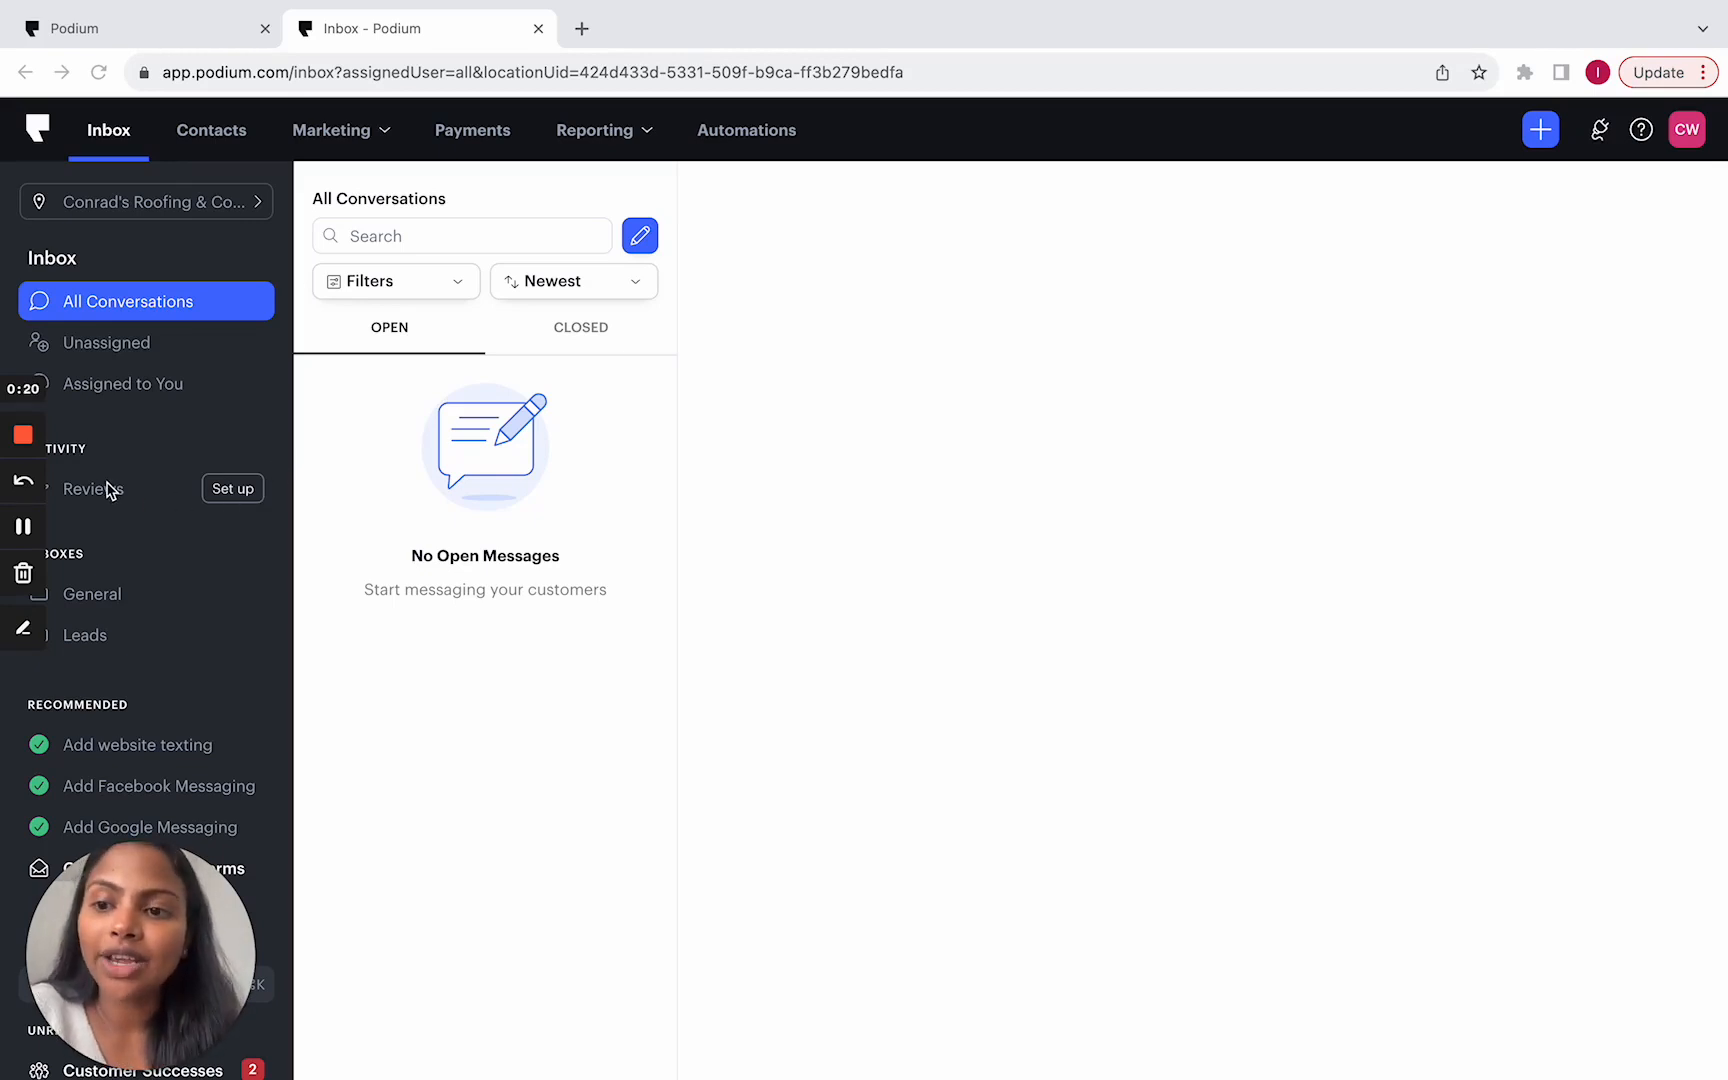
mouse_move(252, 304)
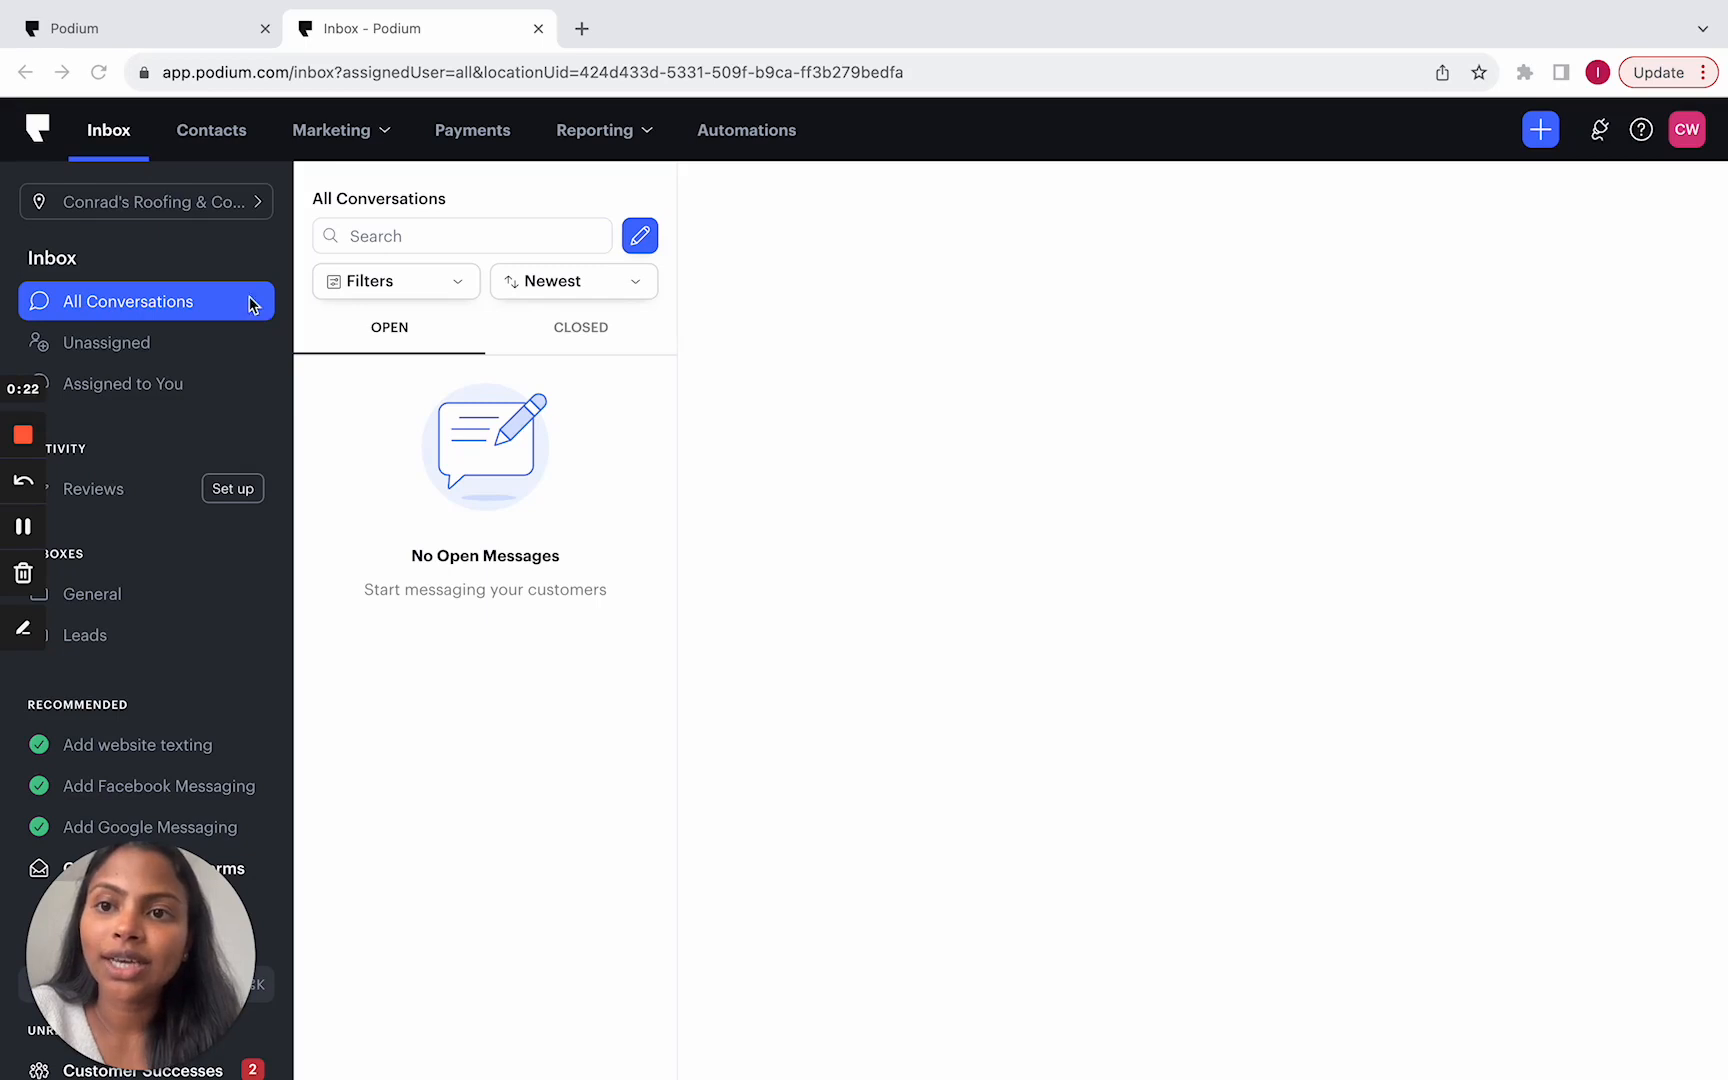
Step: Glance at the Marketing menu, then go to Reviews under Activity in the Inbox sidebar
left_click(332, 130)
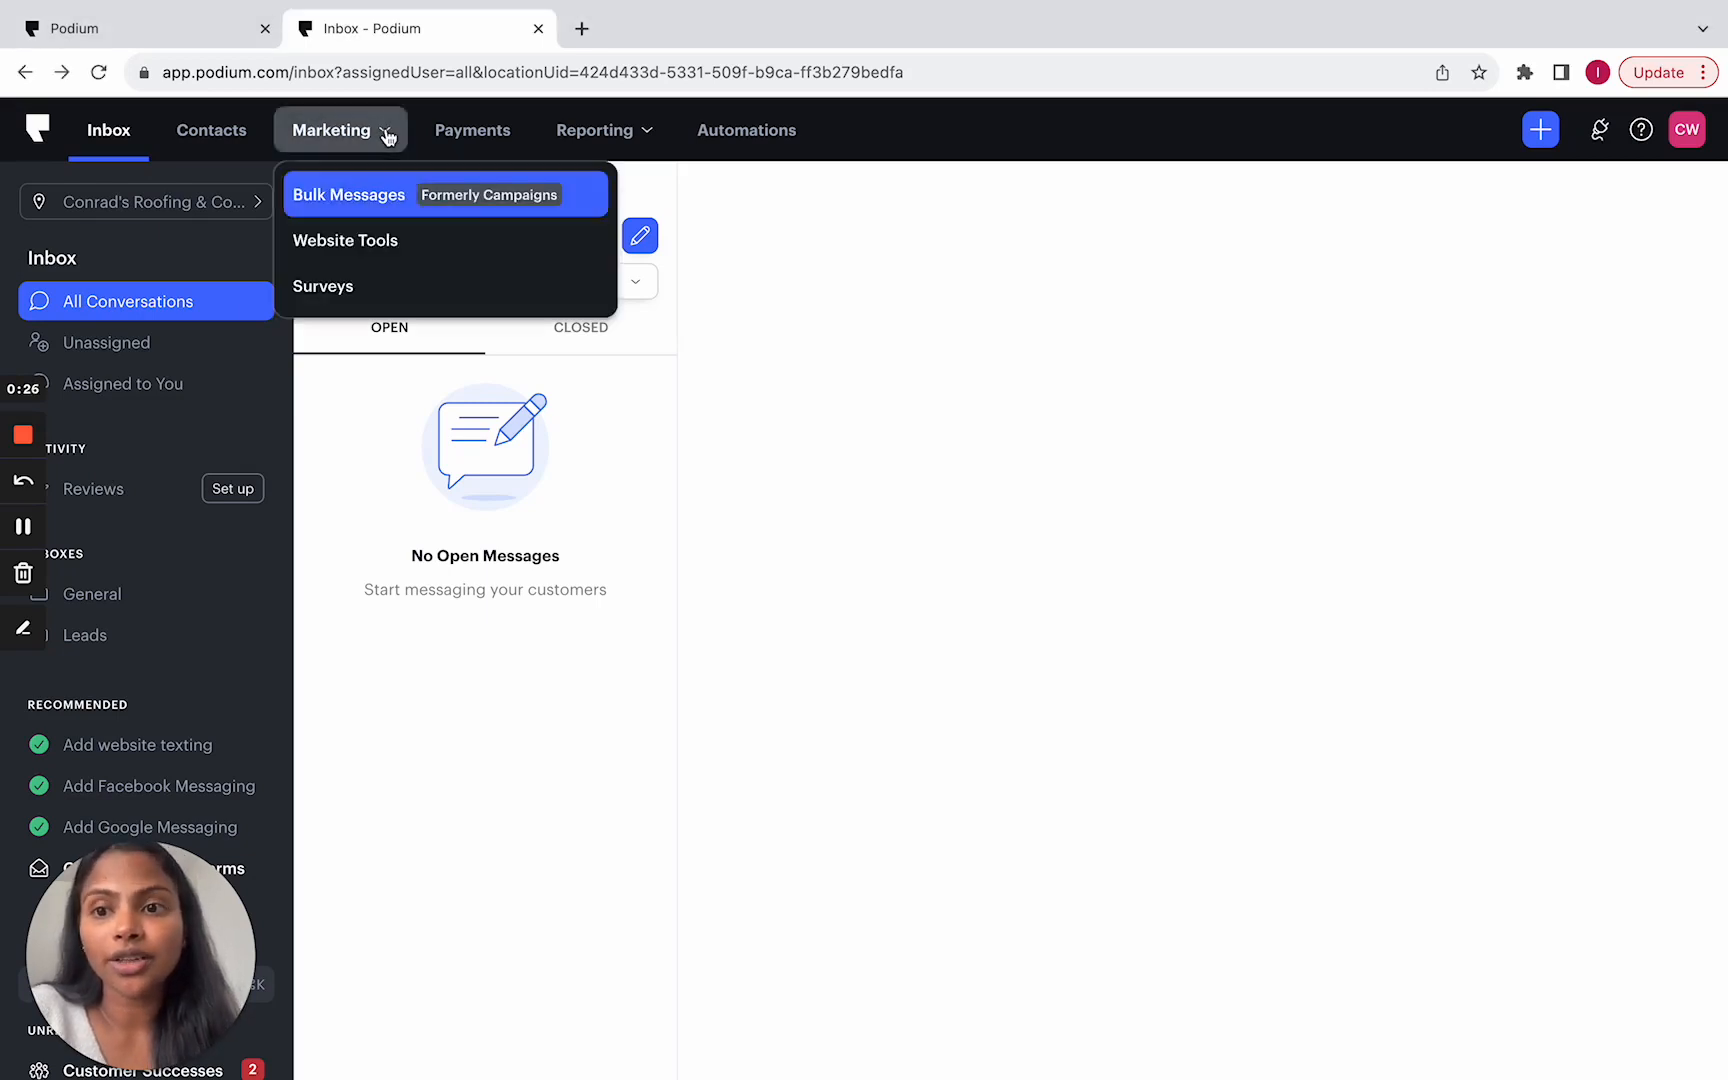
left_click(93, 488)
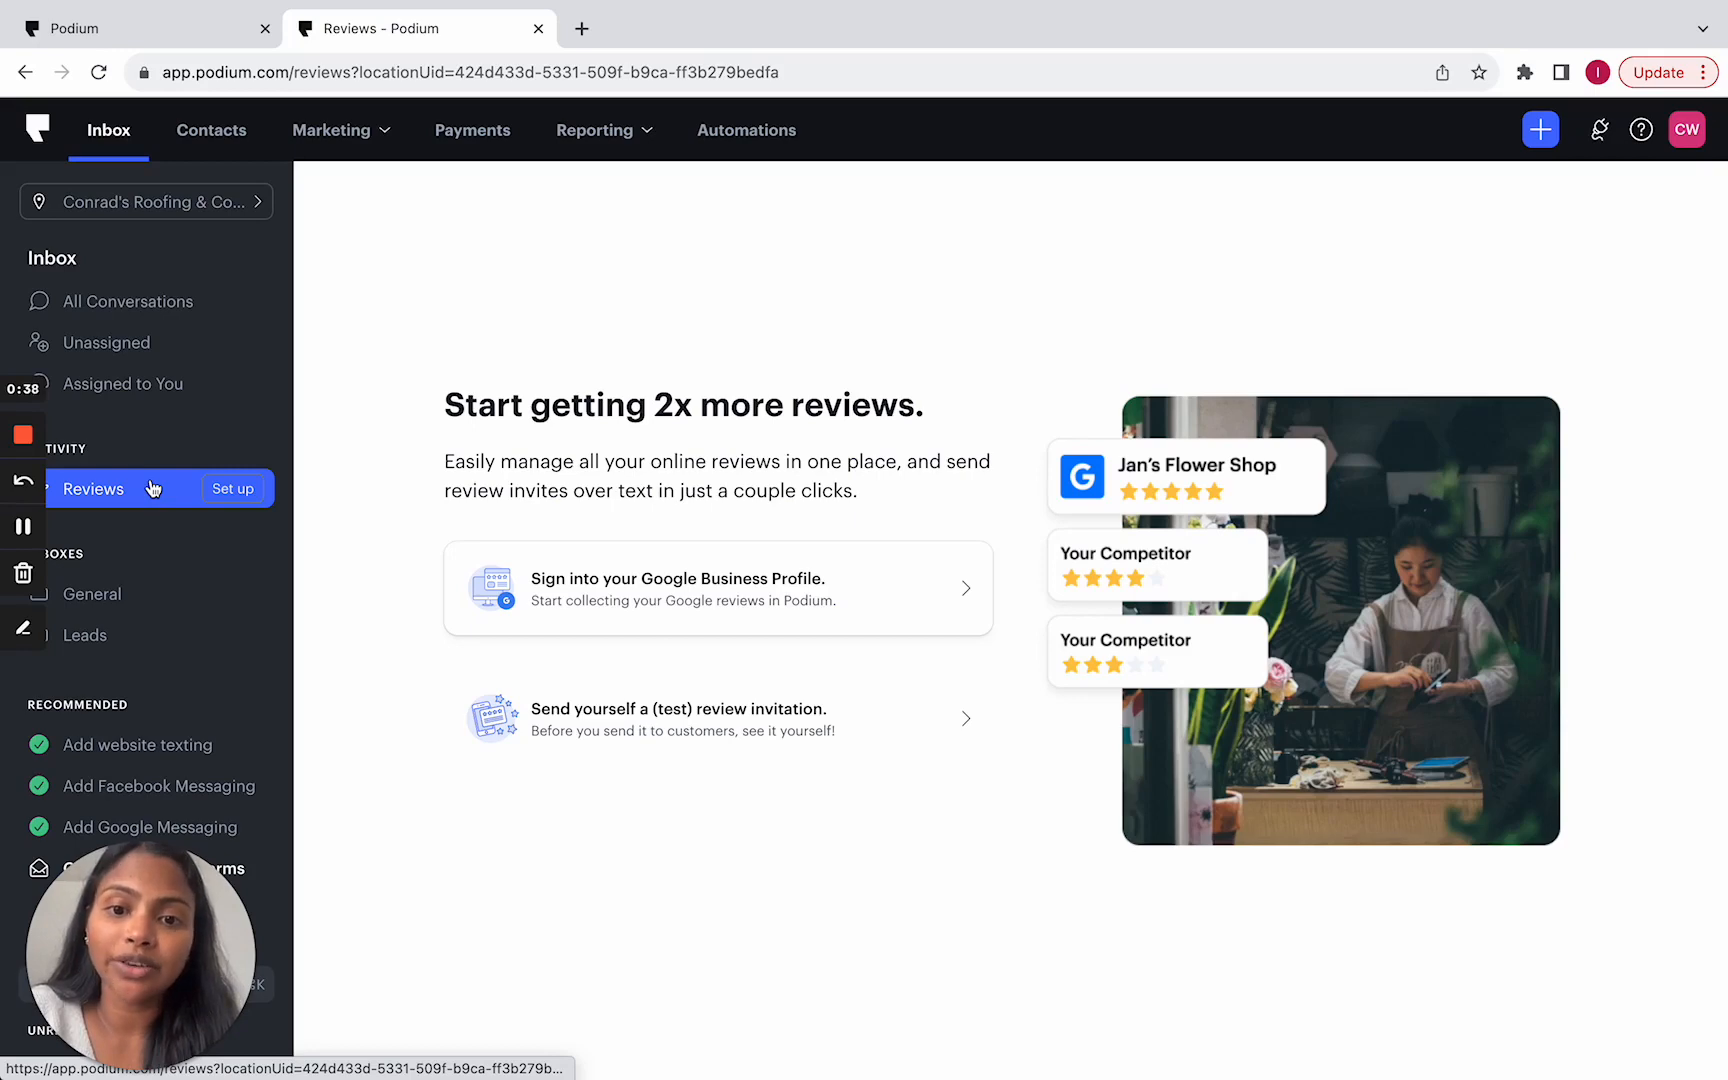
mouse_move(461, 307)
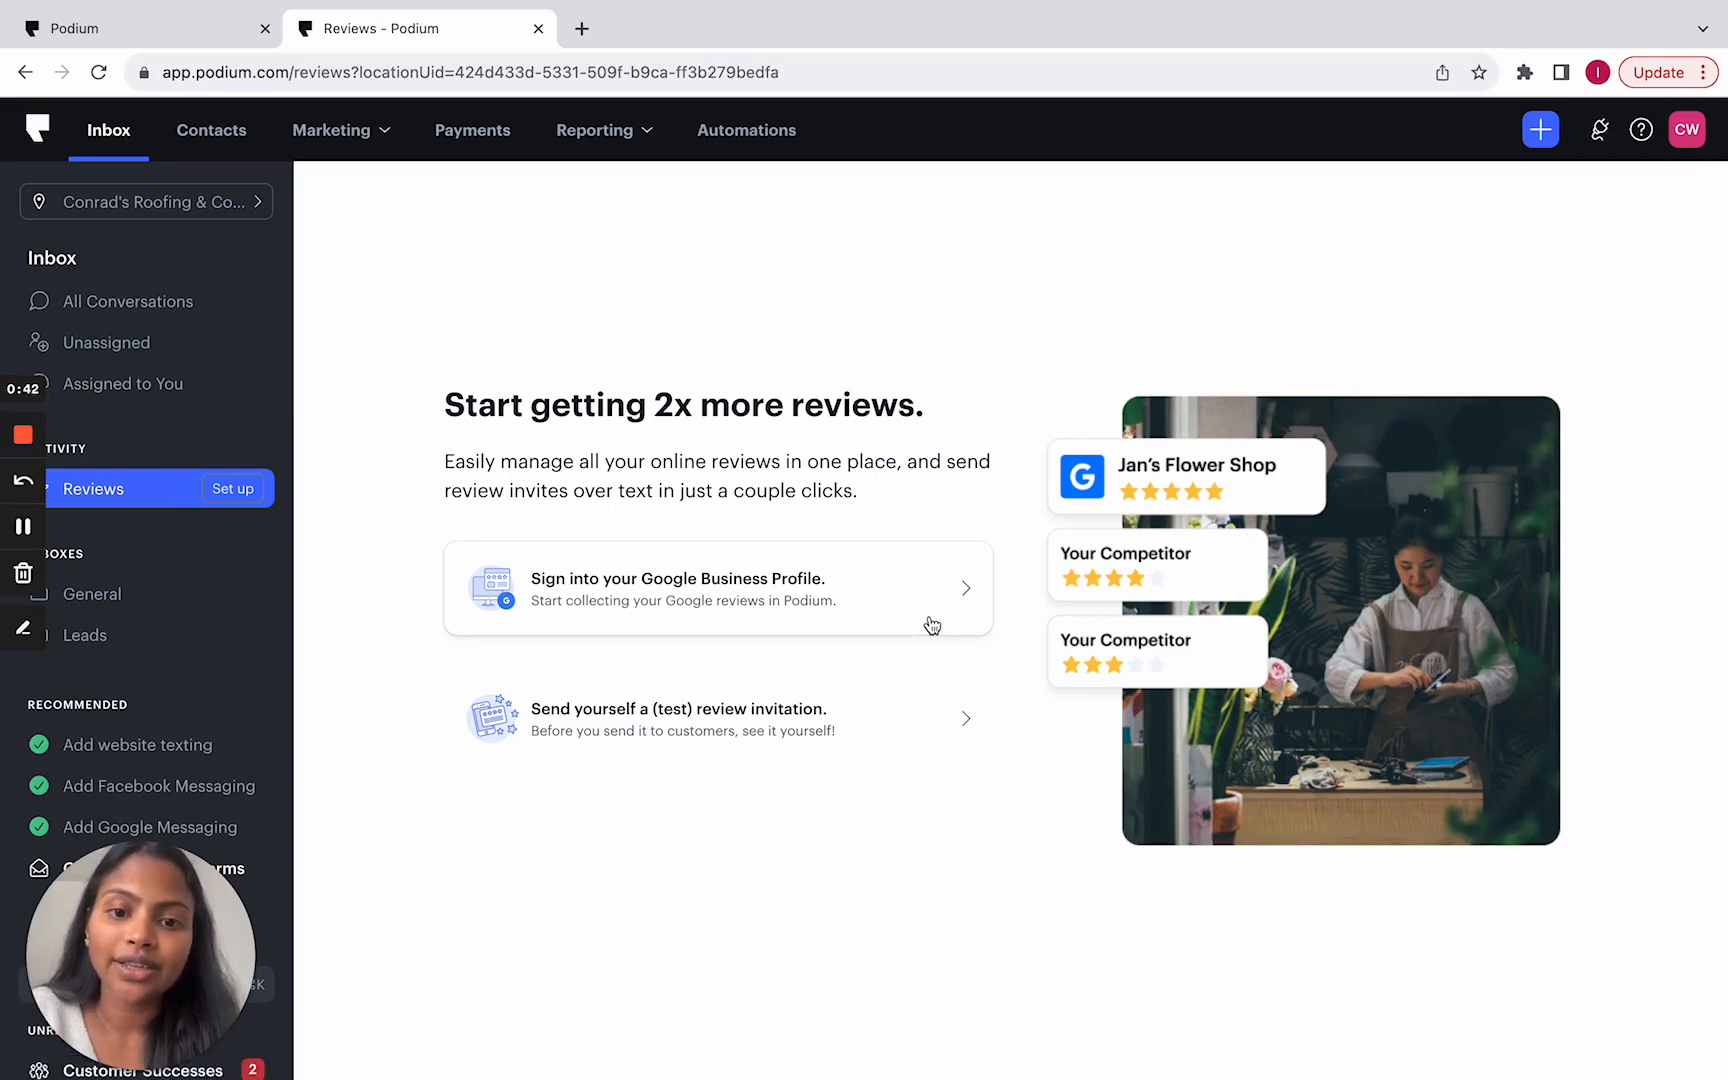
Step: Sign into the Google Business Profile, choose the Google account and allow Podium access
left_click(717, 587)
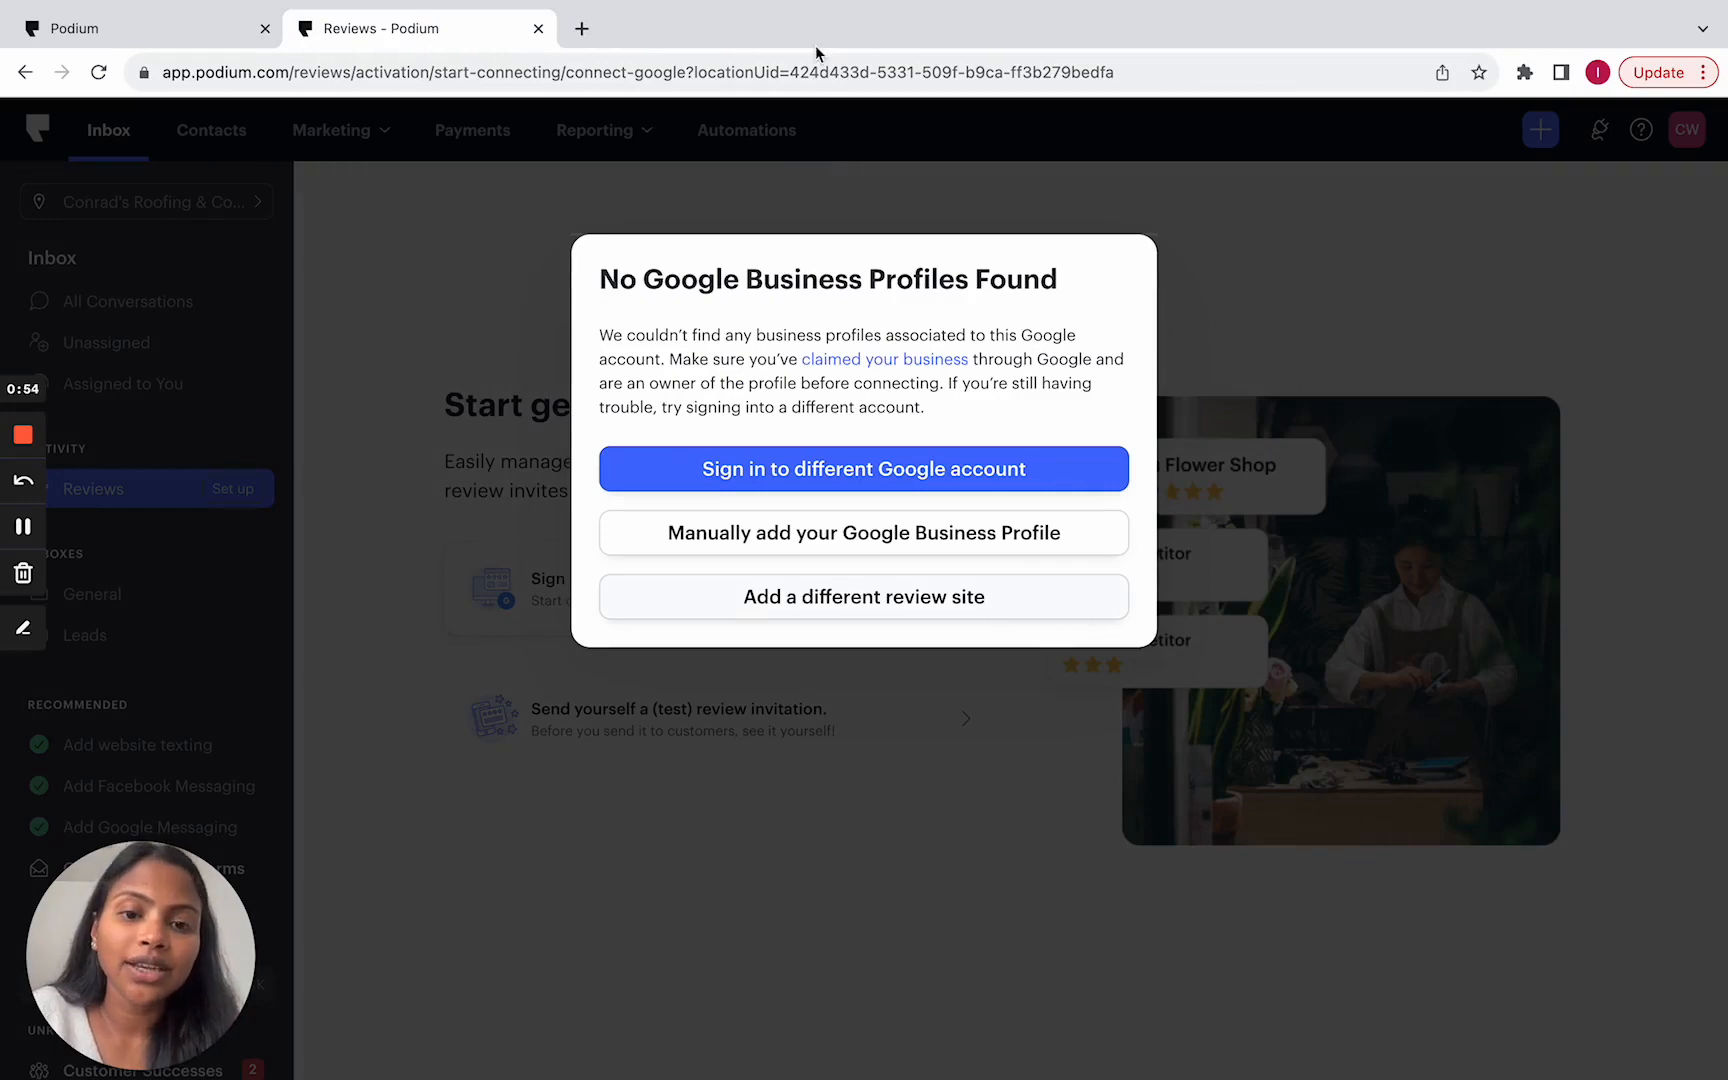
mouse_move(1084, 548)
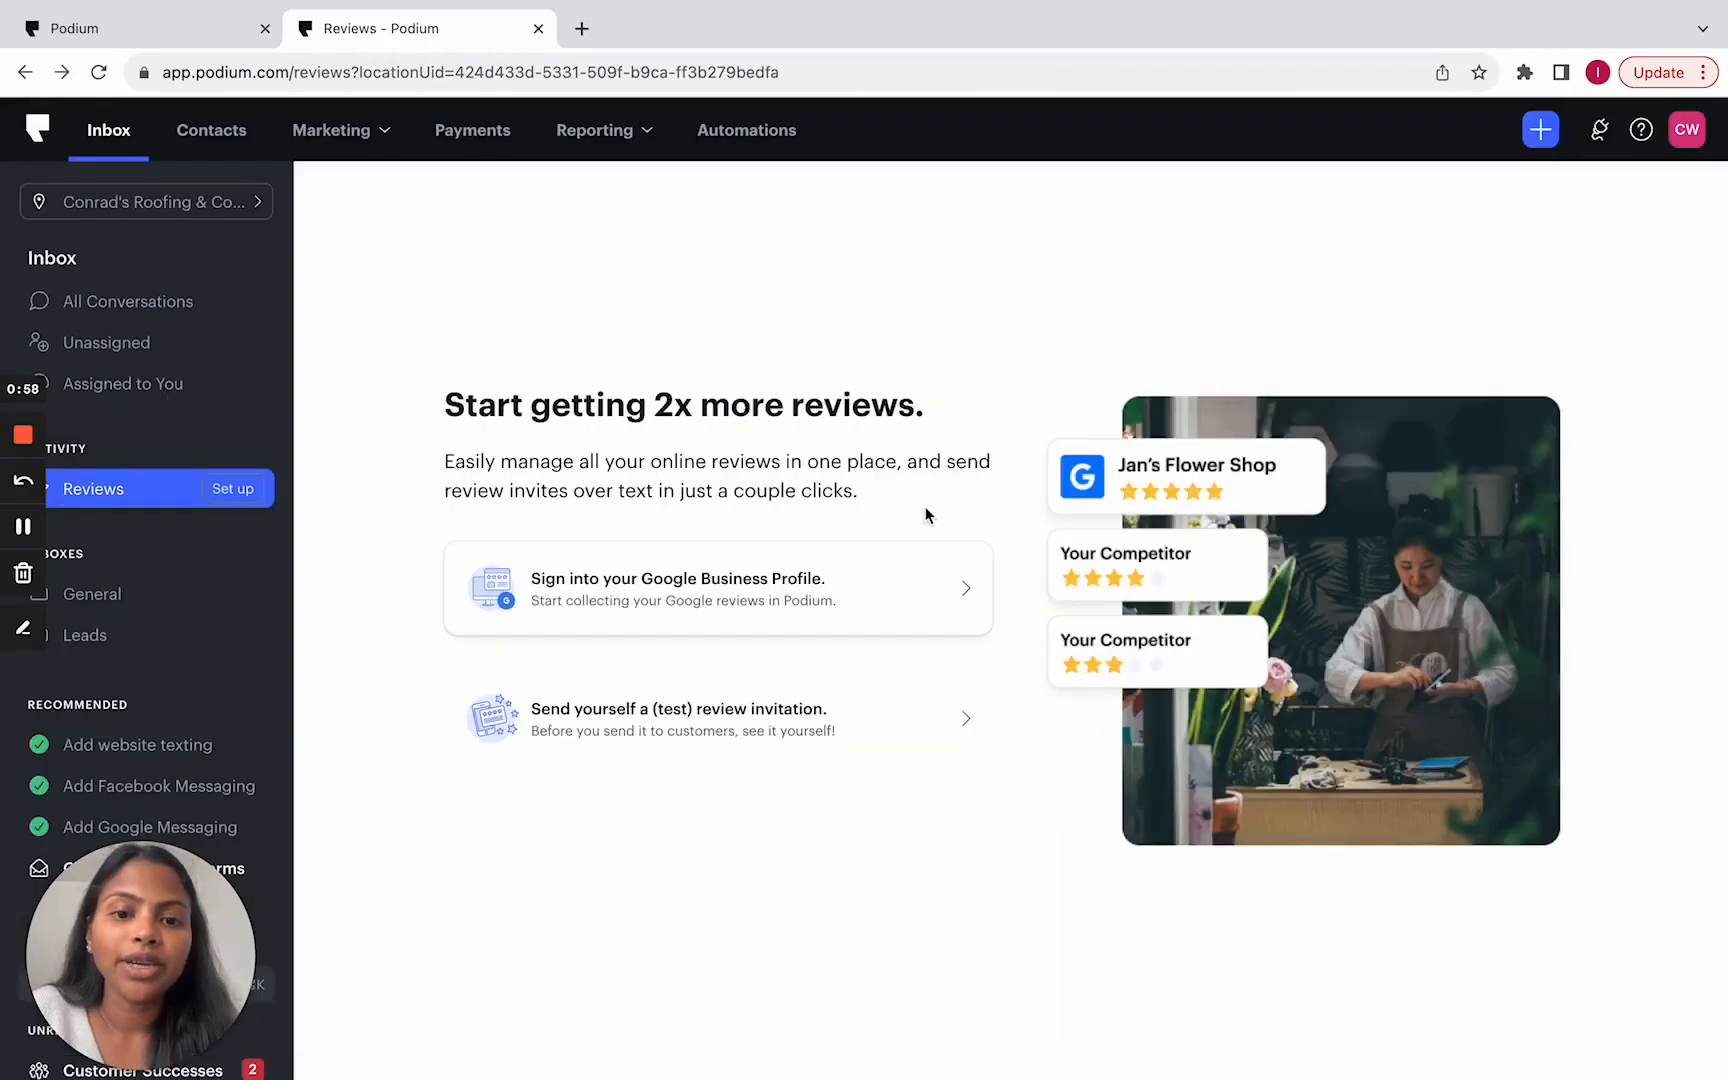
left_click(717, 588)
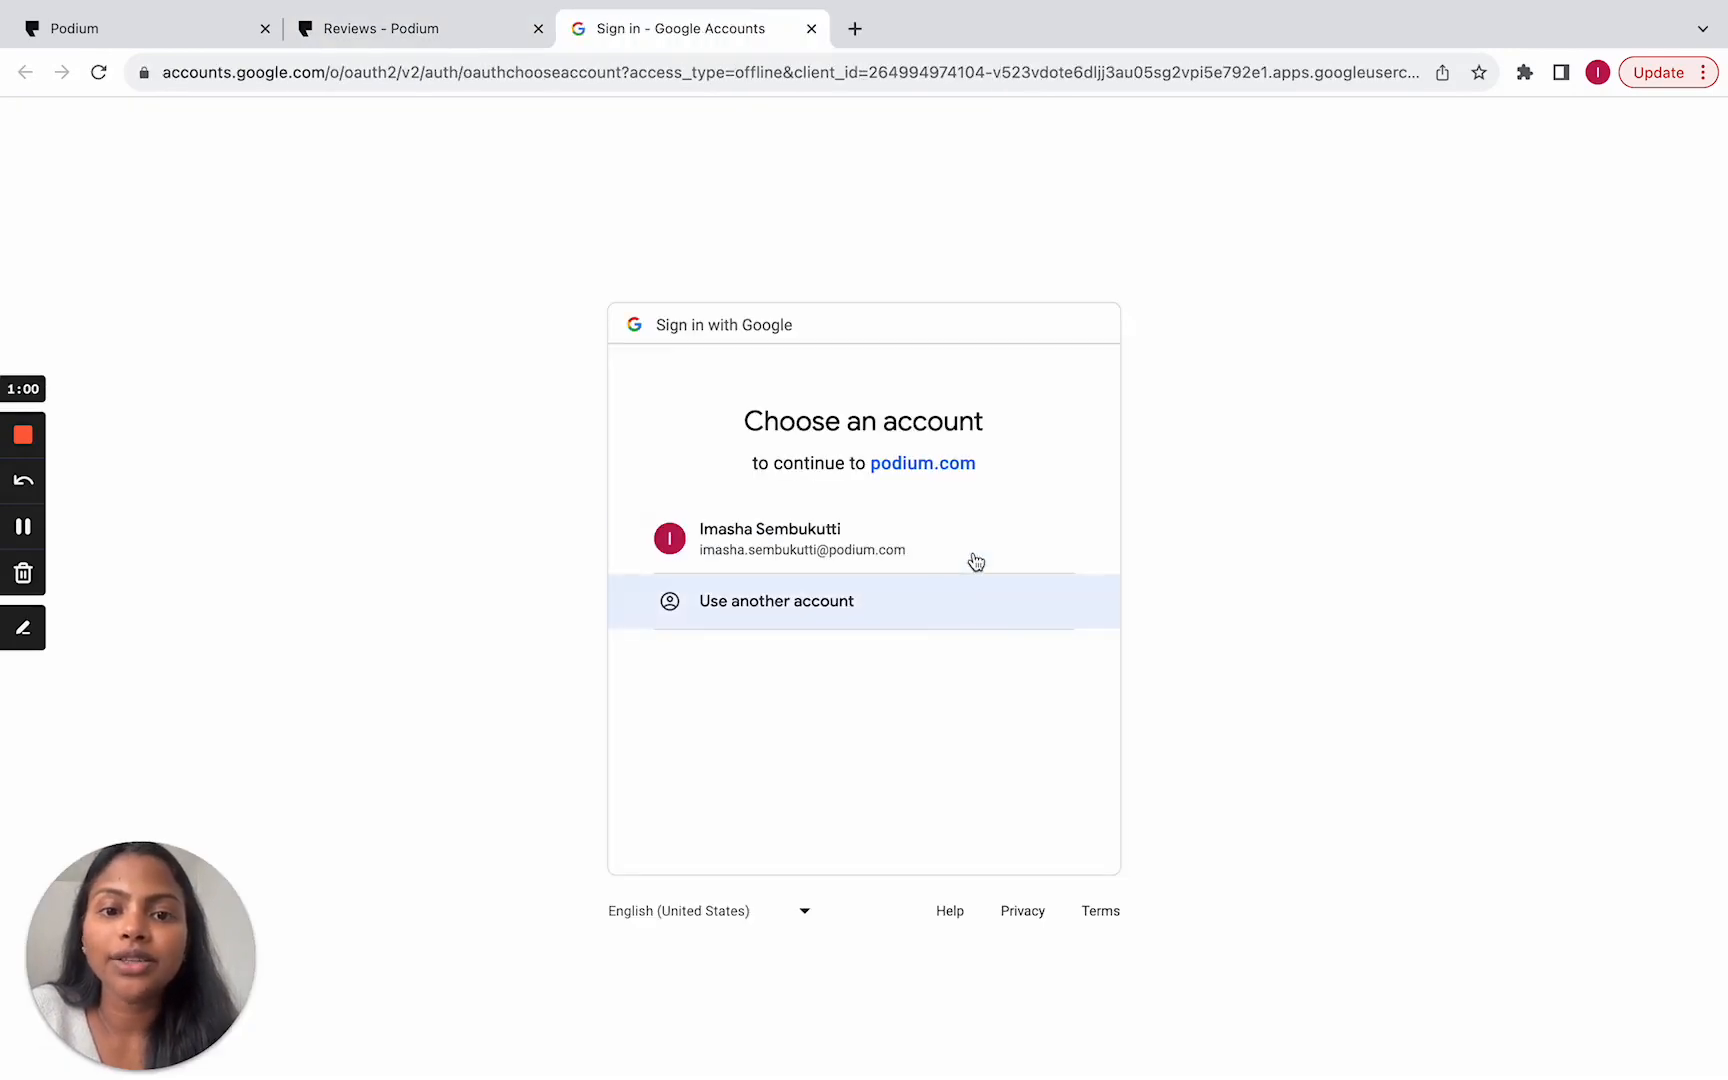
left_click(802, 539)
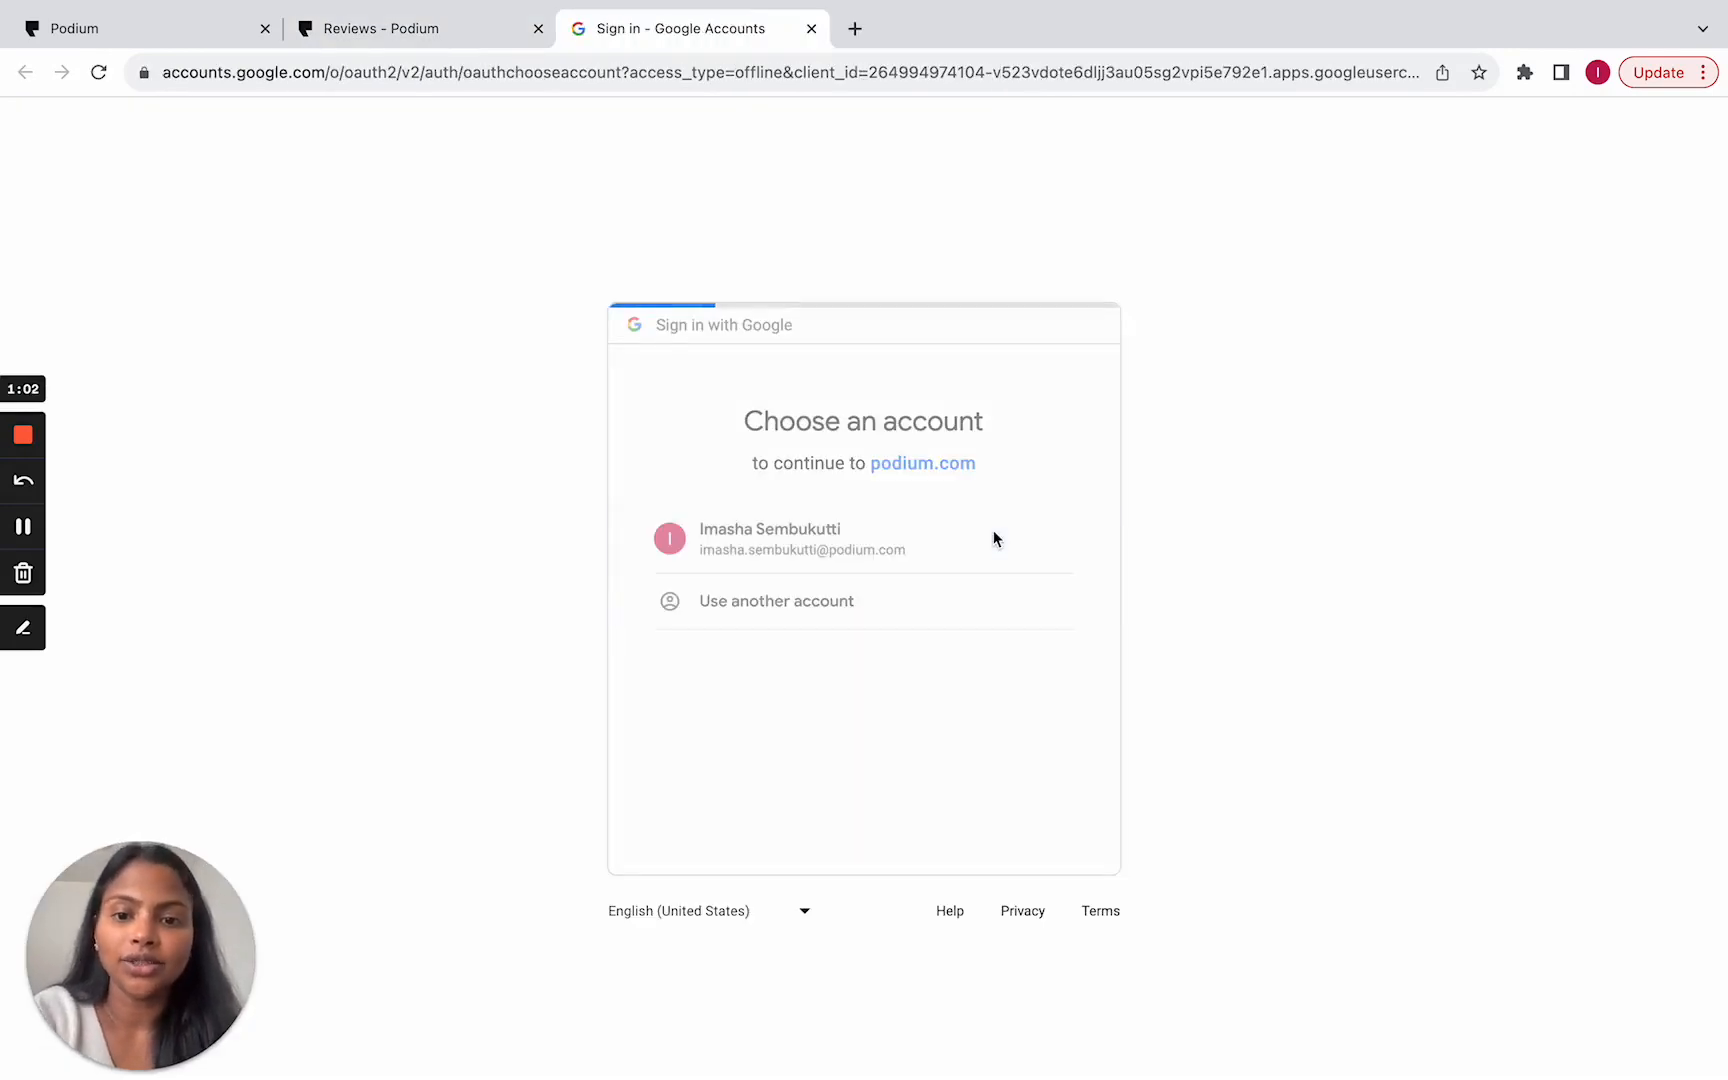
left_click(802, 539)
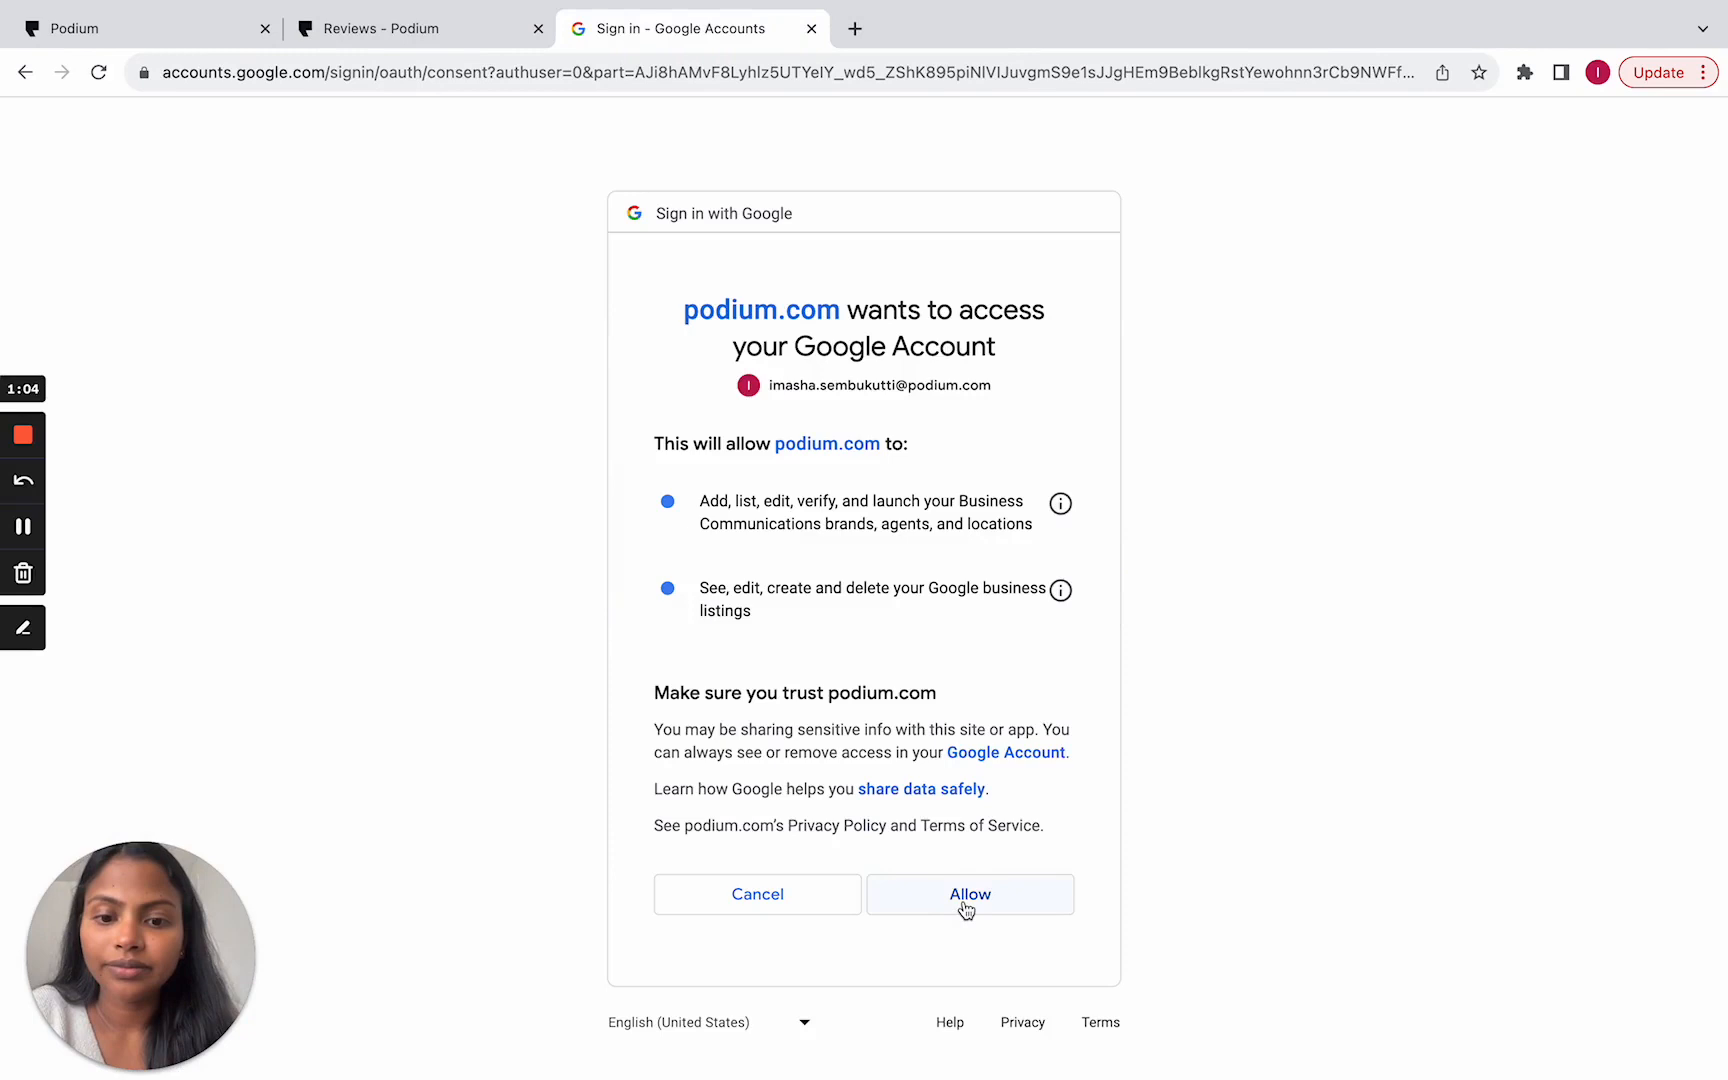
left_click(969, 894)
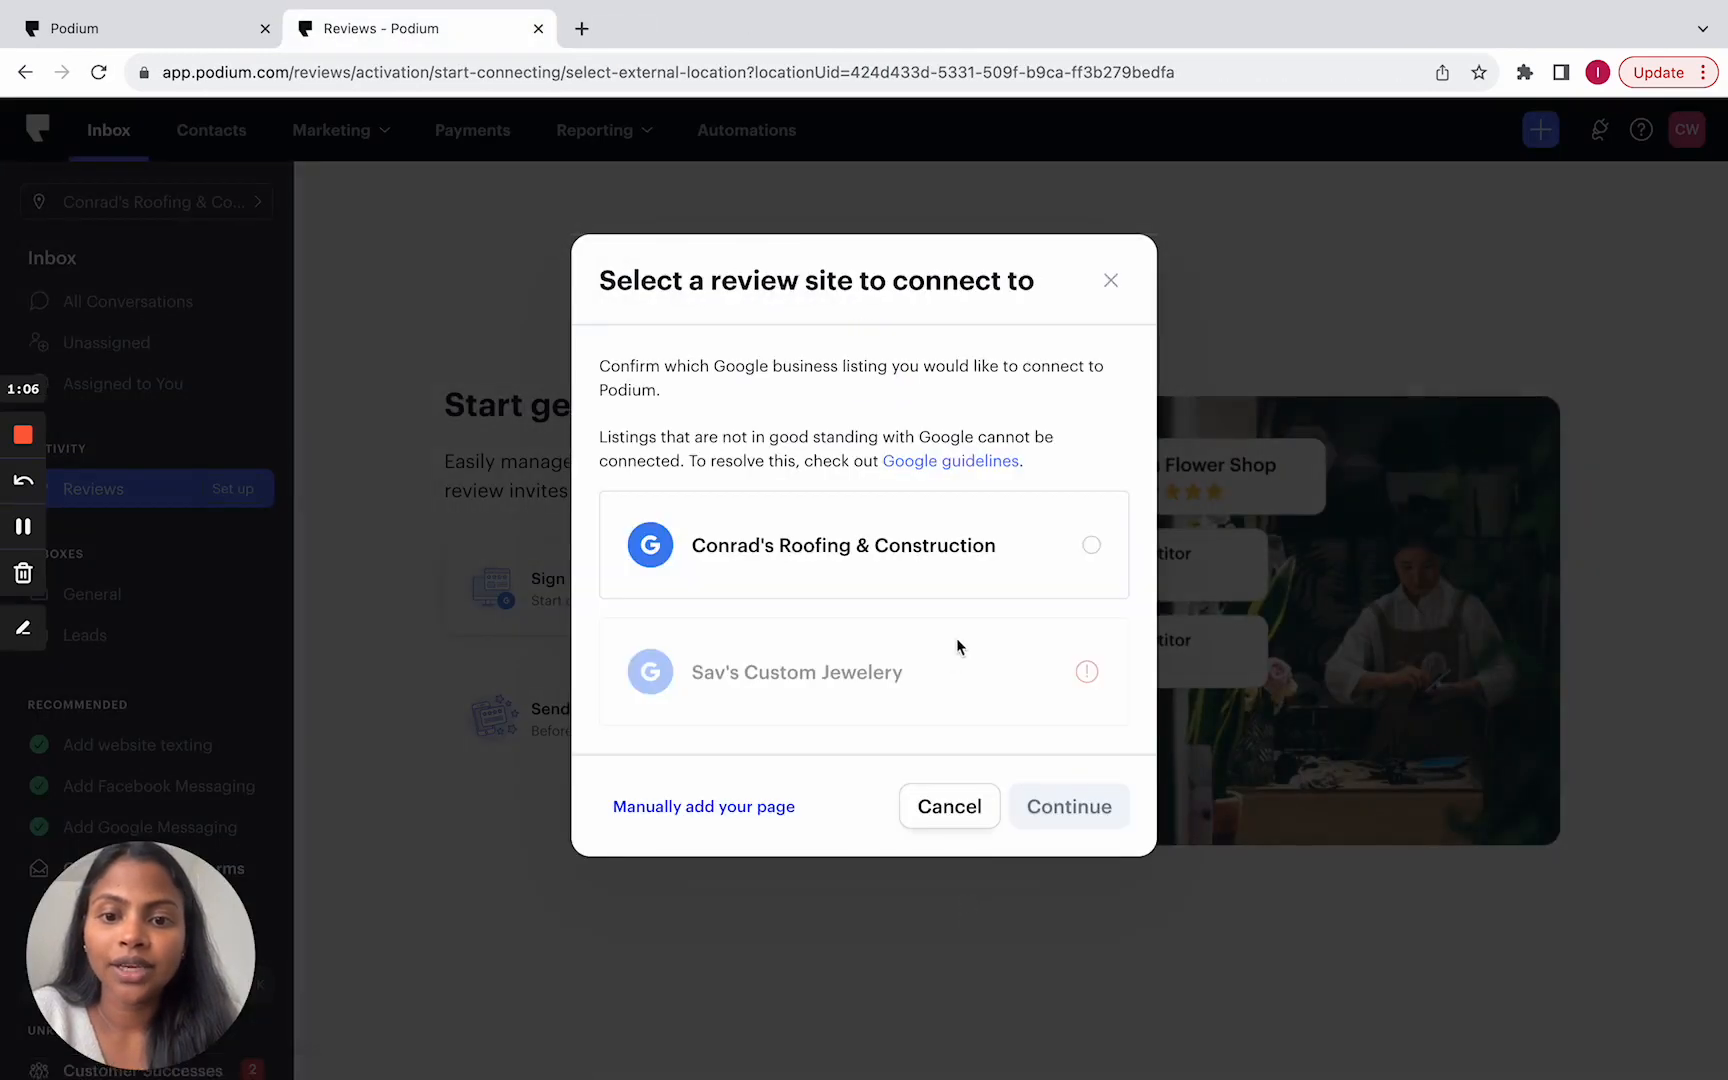
mouse_move(1016, 565)
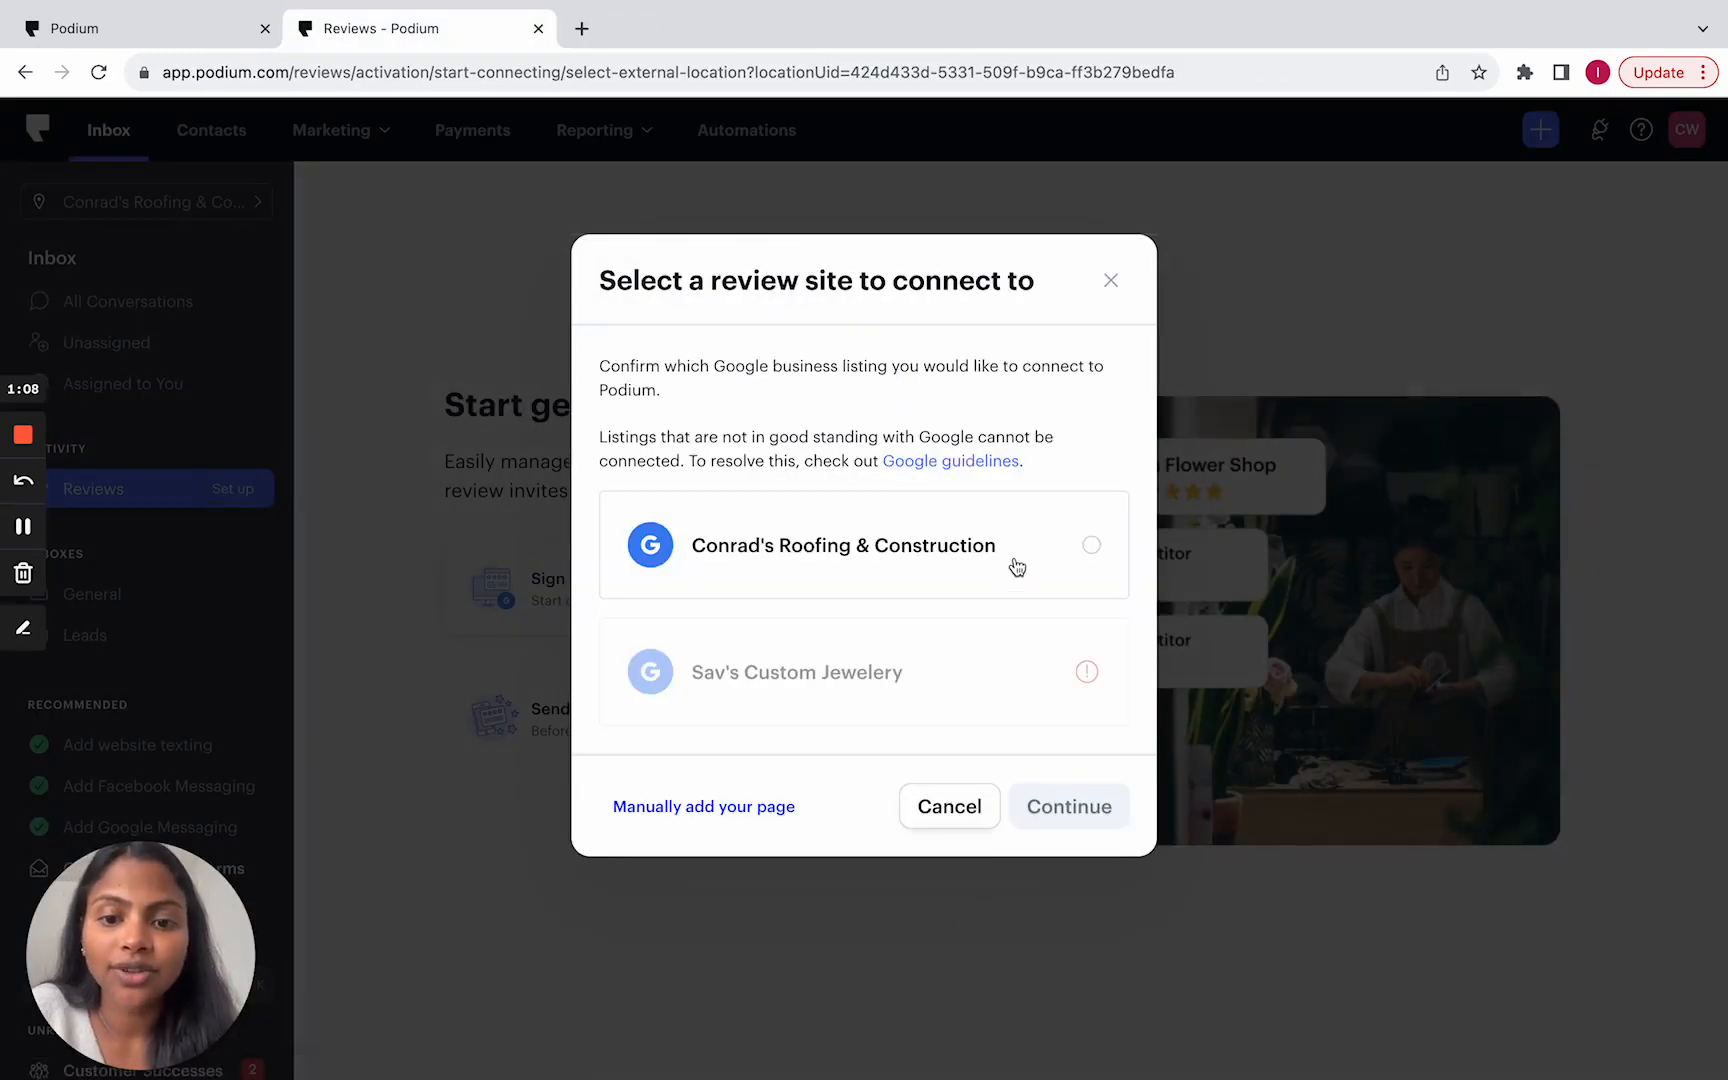
Step: Select the Conrad's Roofing & Construction listing, continue, and confirm the connection
left_click(1090, 544)
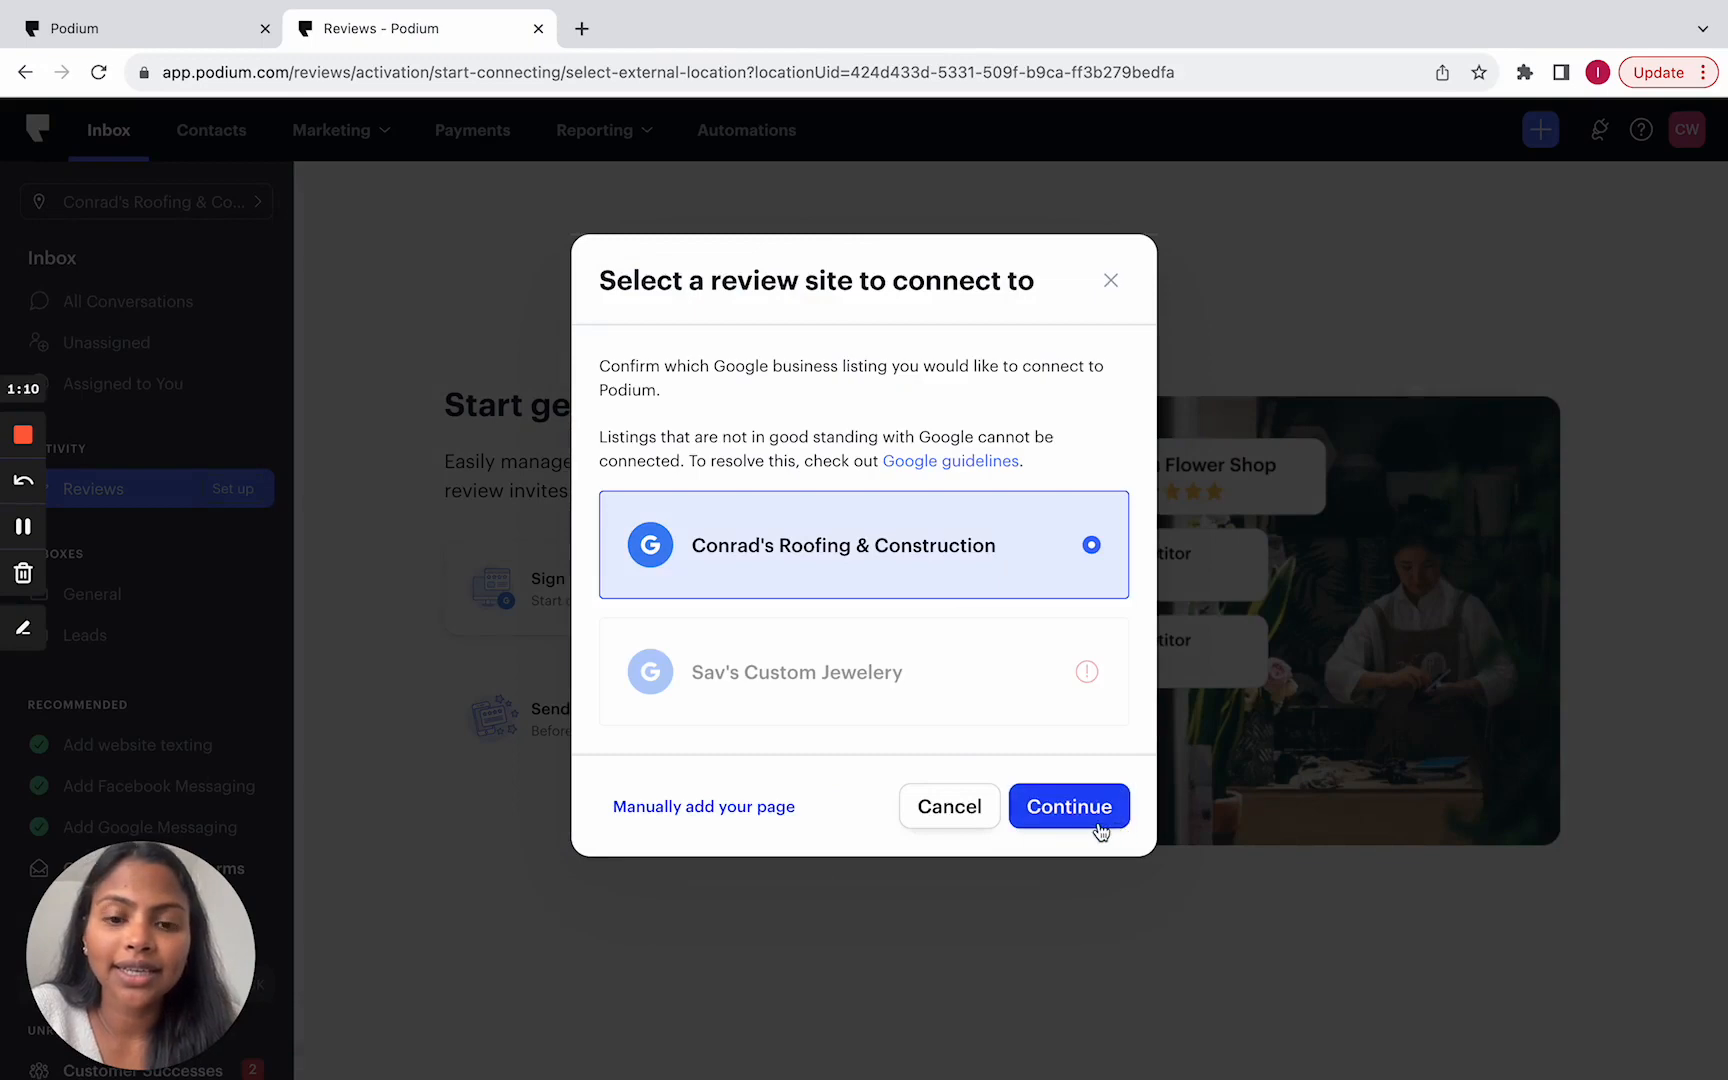
left_click(1067, 806)
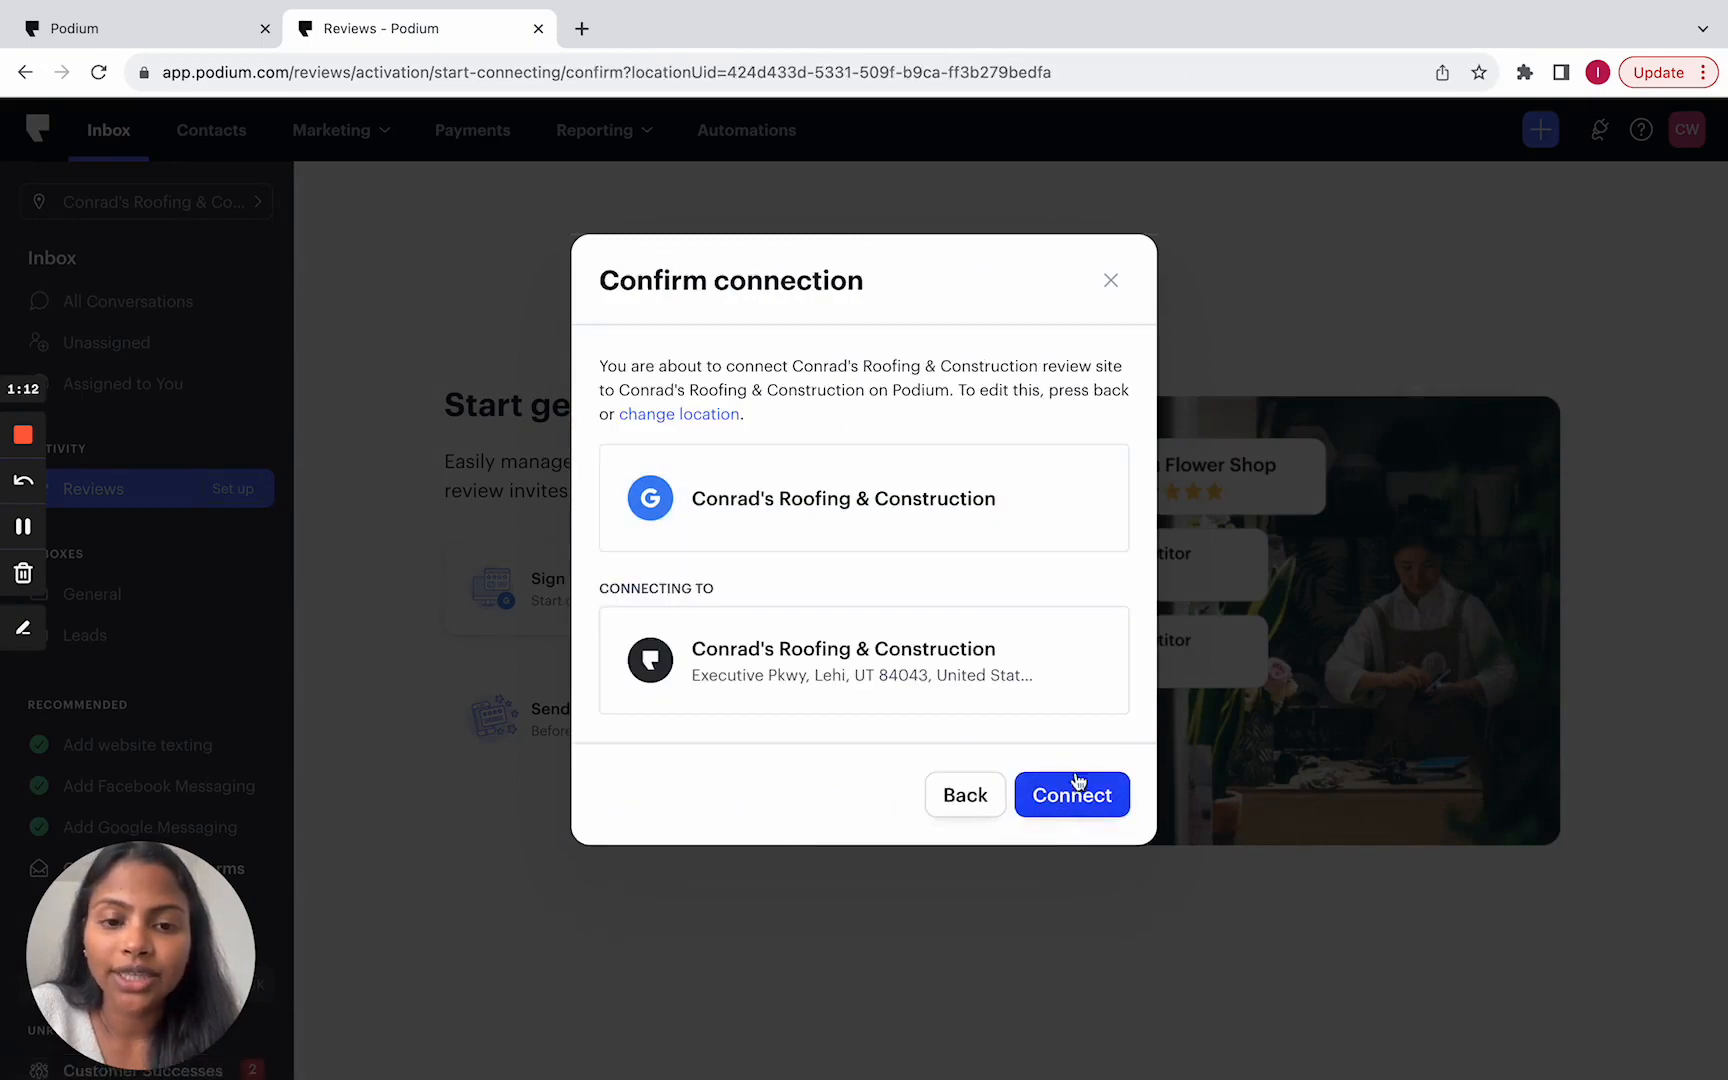
left_click(1070, 795)
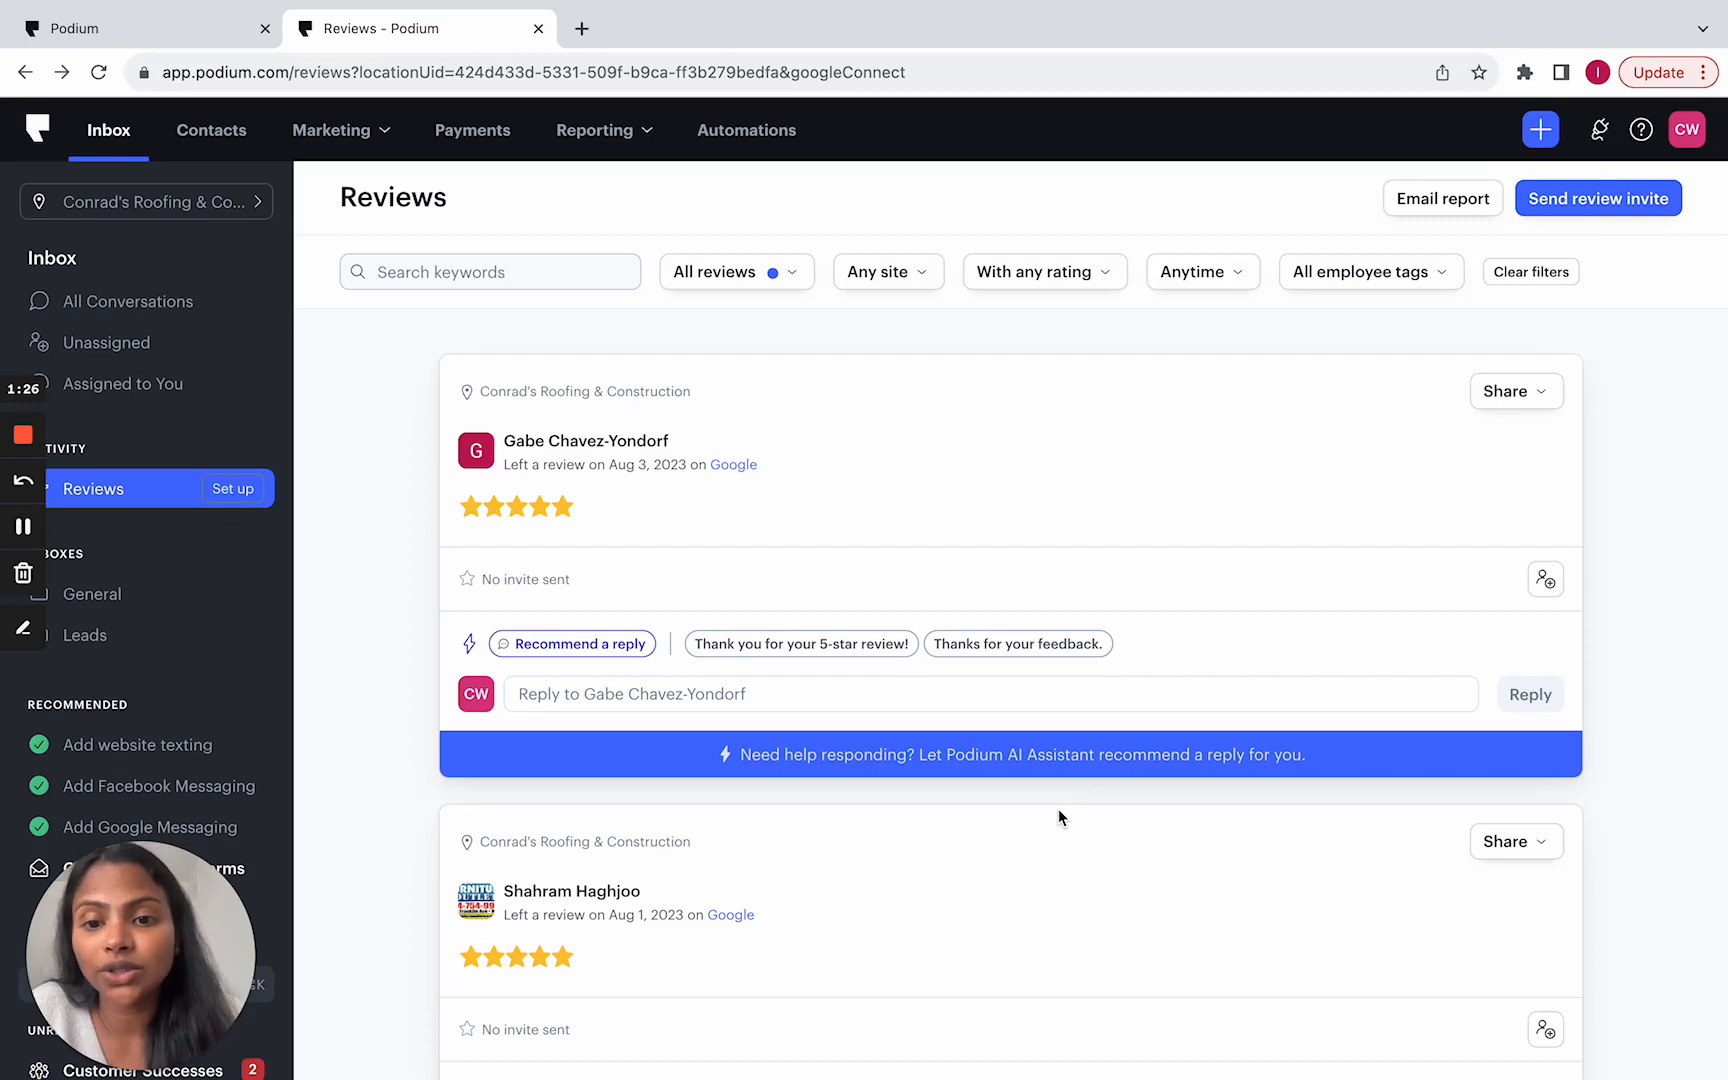
mouse_move(819, 361)
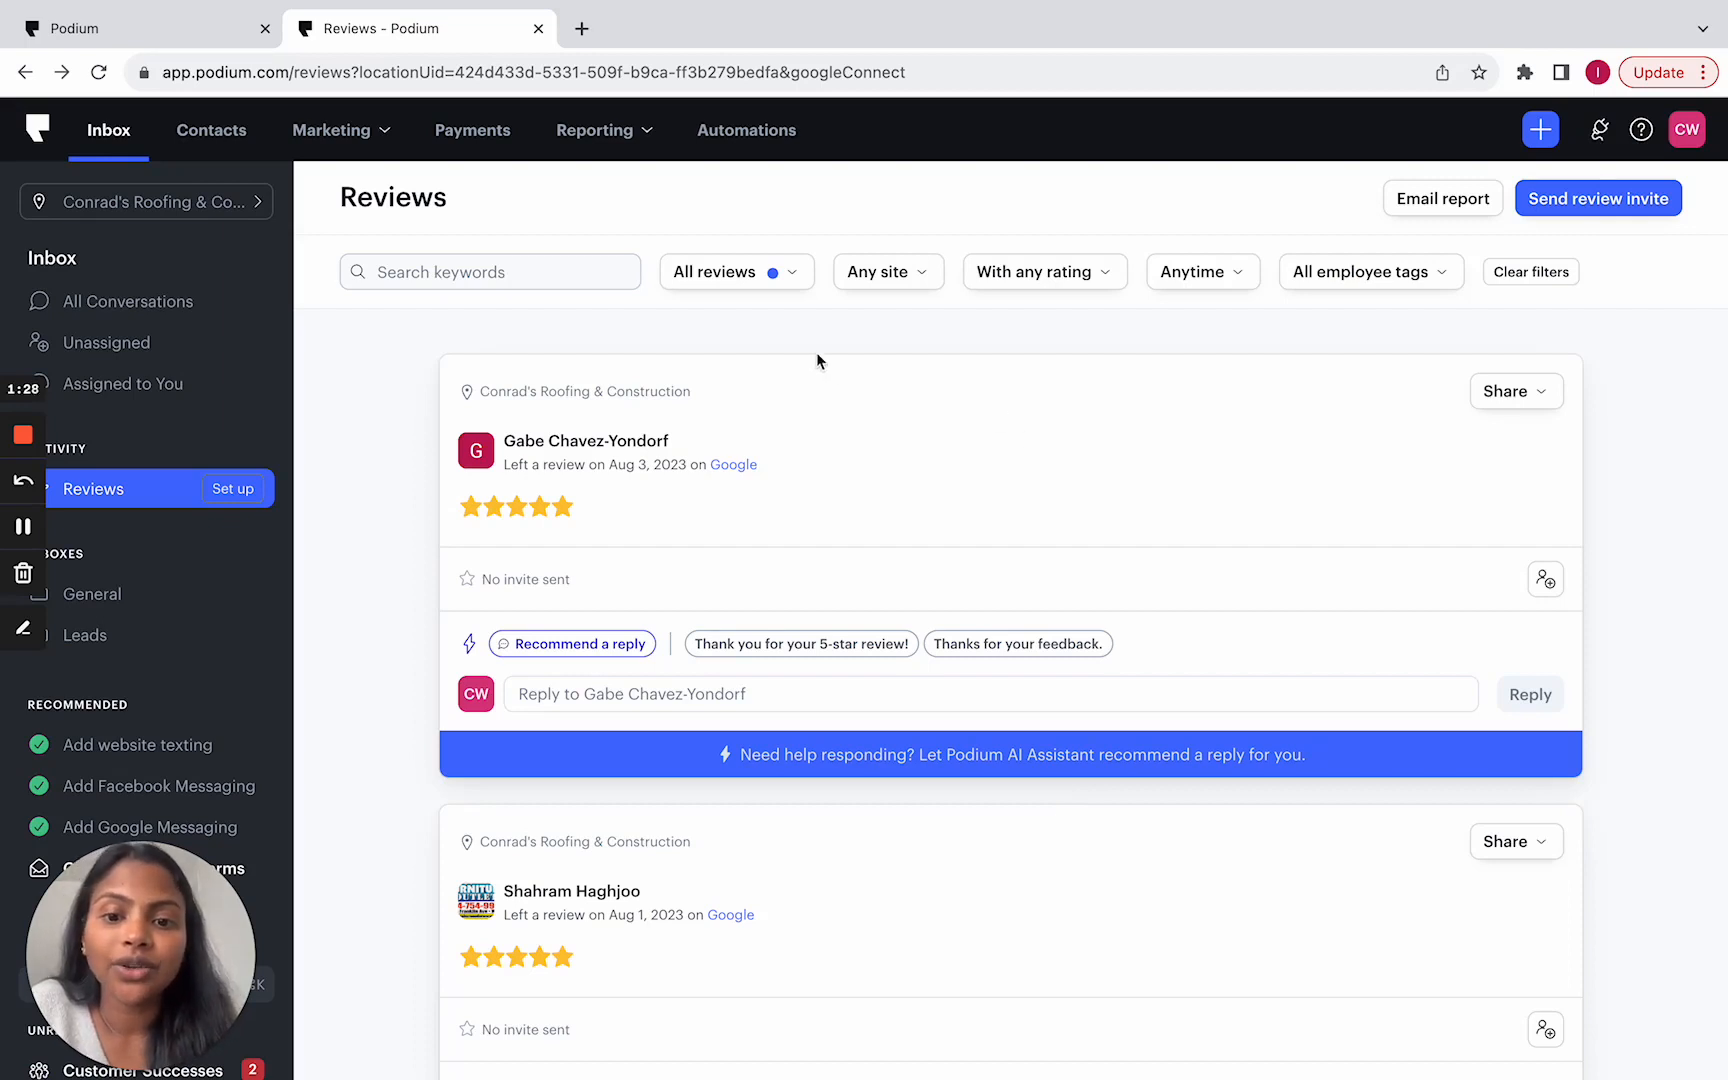
mouse_move(1208, 403)
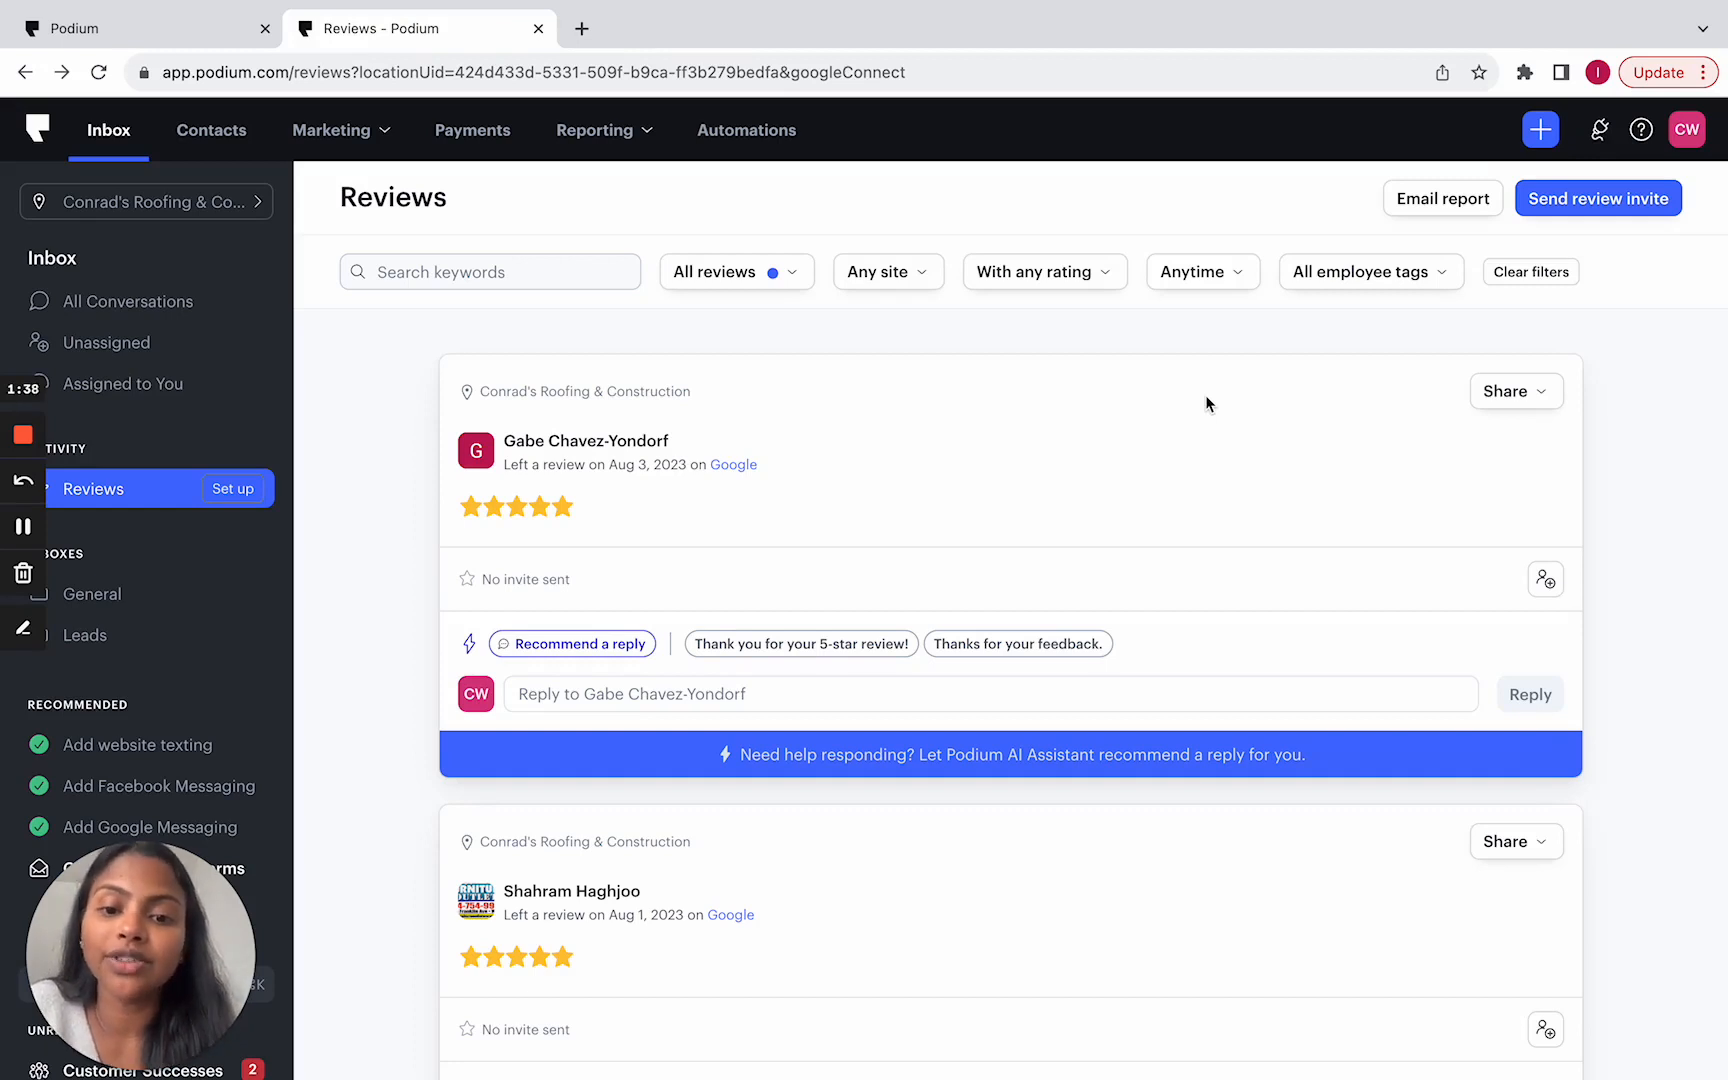
mouse_move(832, 236)
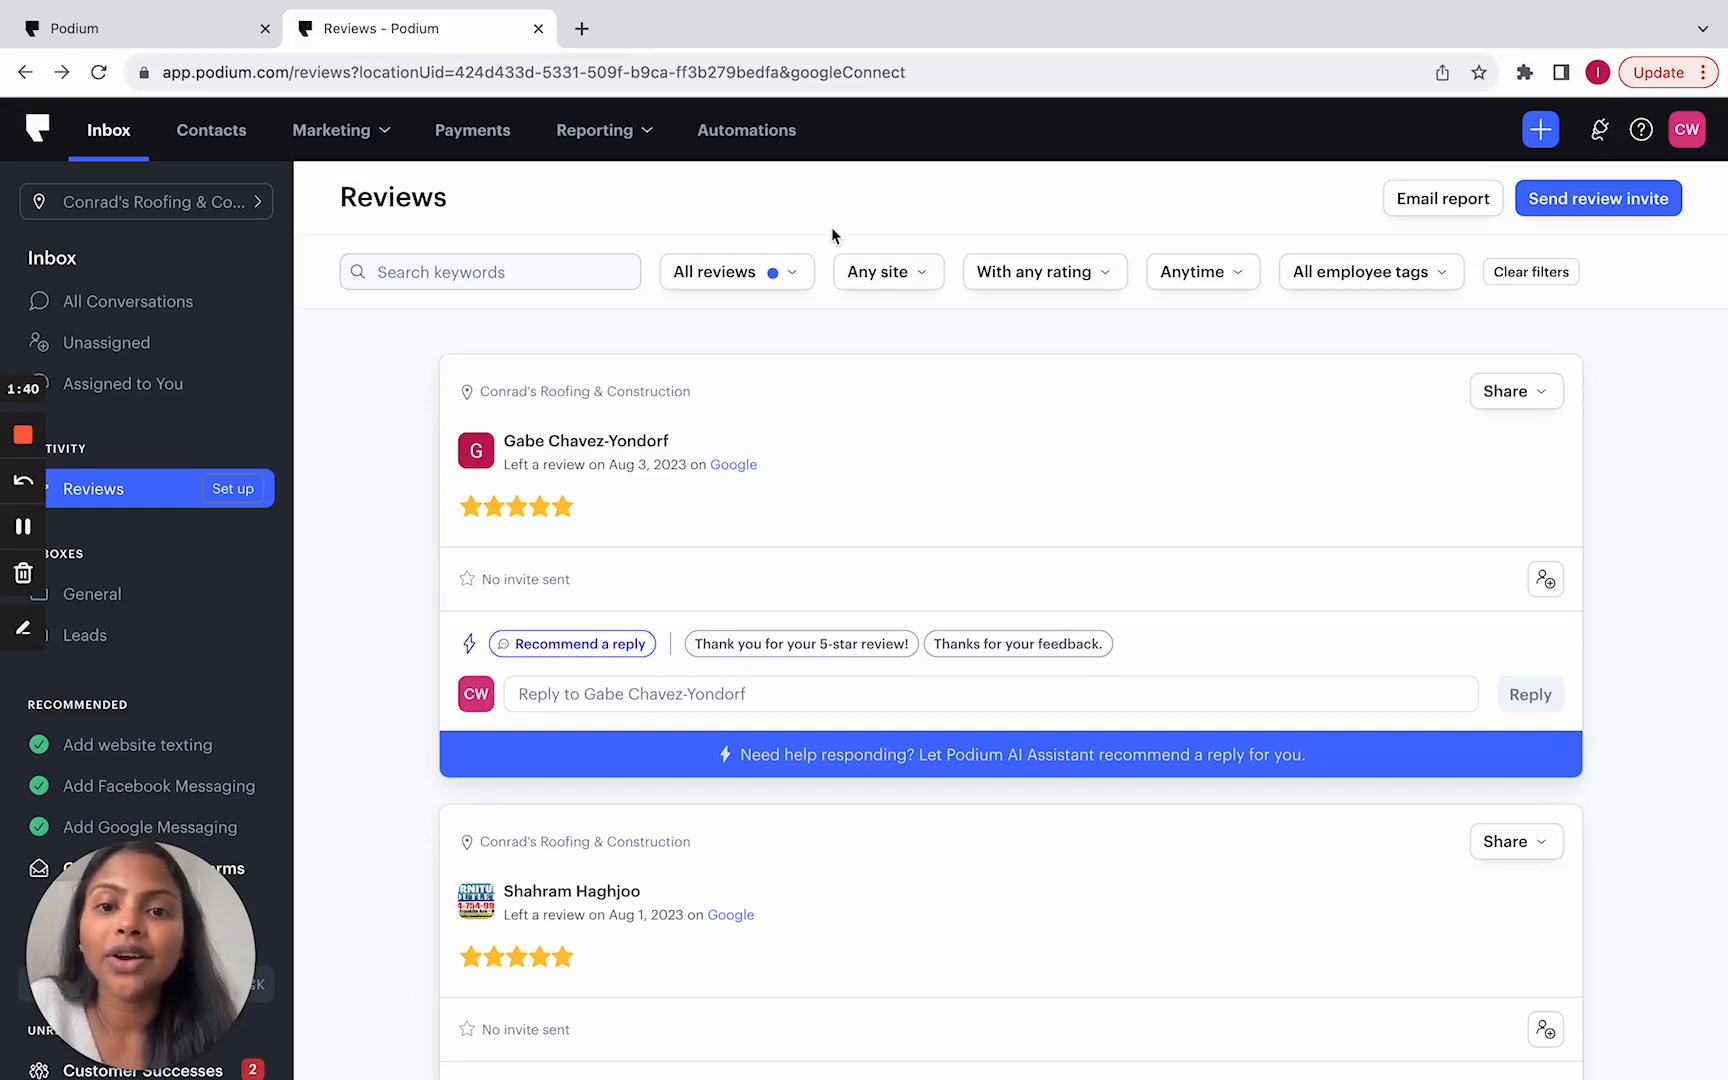
Step: Check the reviews filter bar, then open another location's inbox and scroll the conversation
left_click(736, 272)
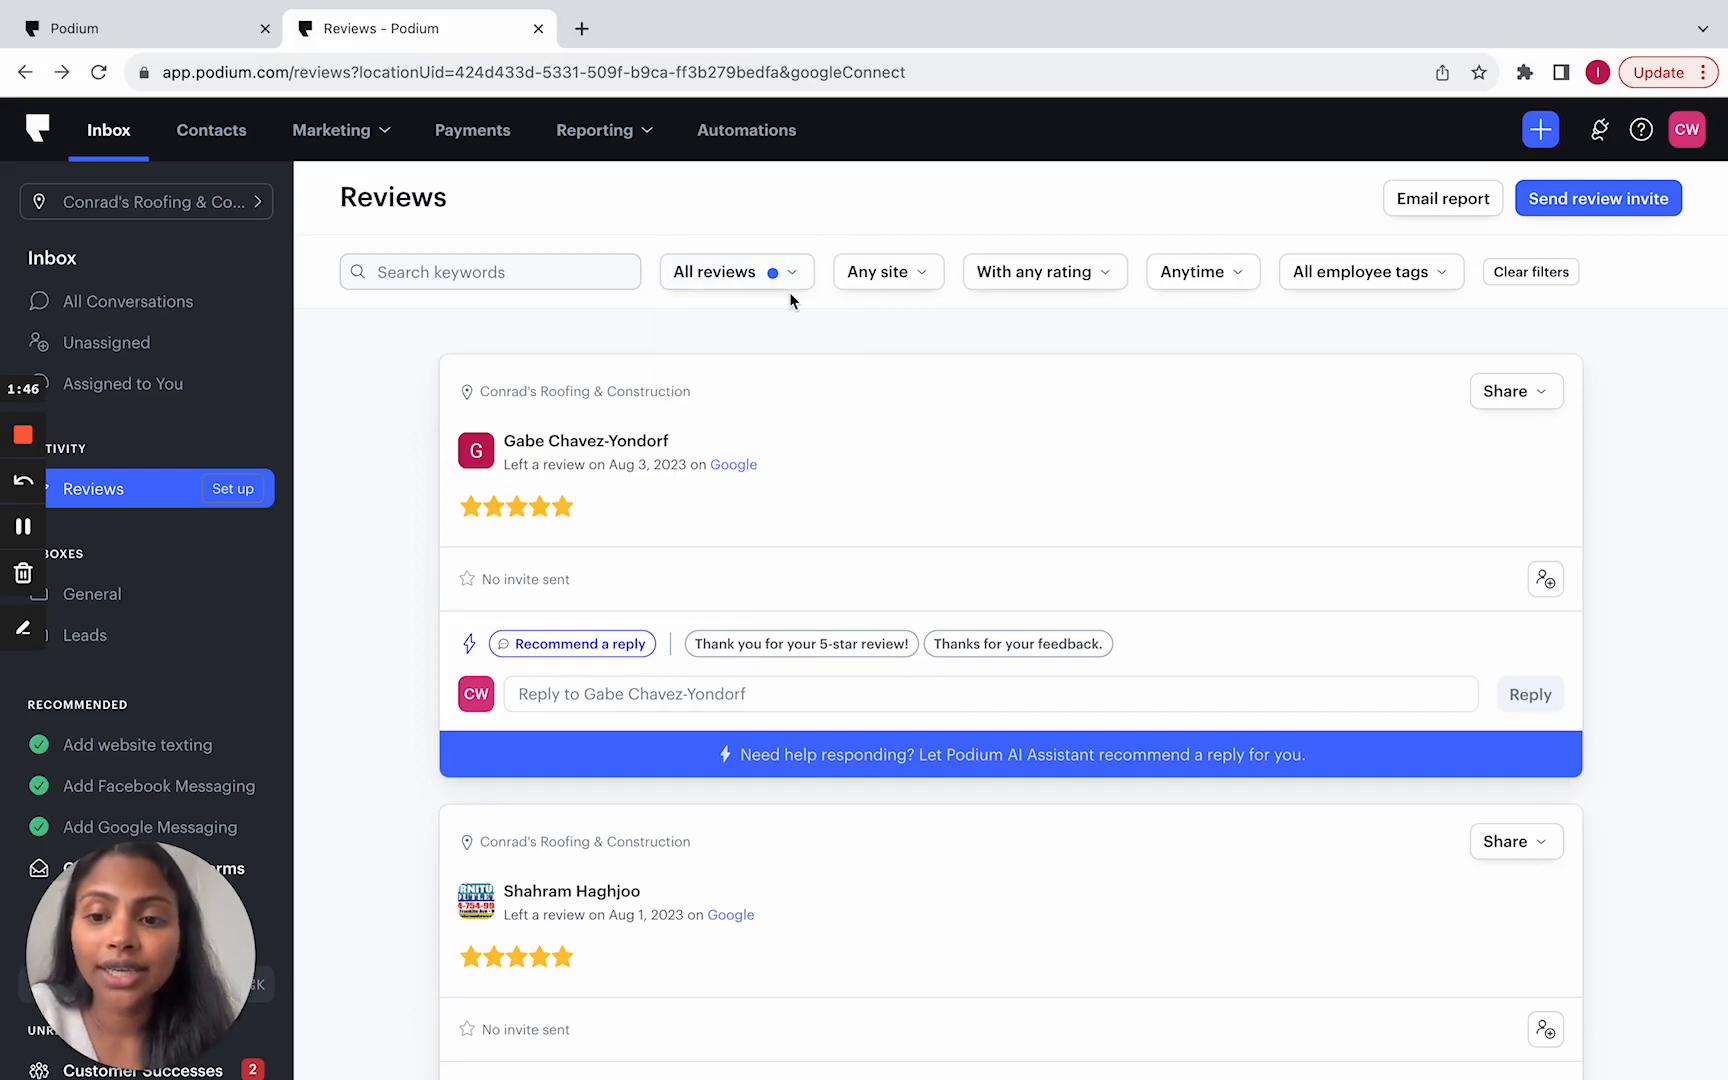
mouse_move(786, 284)
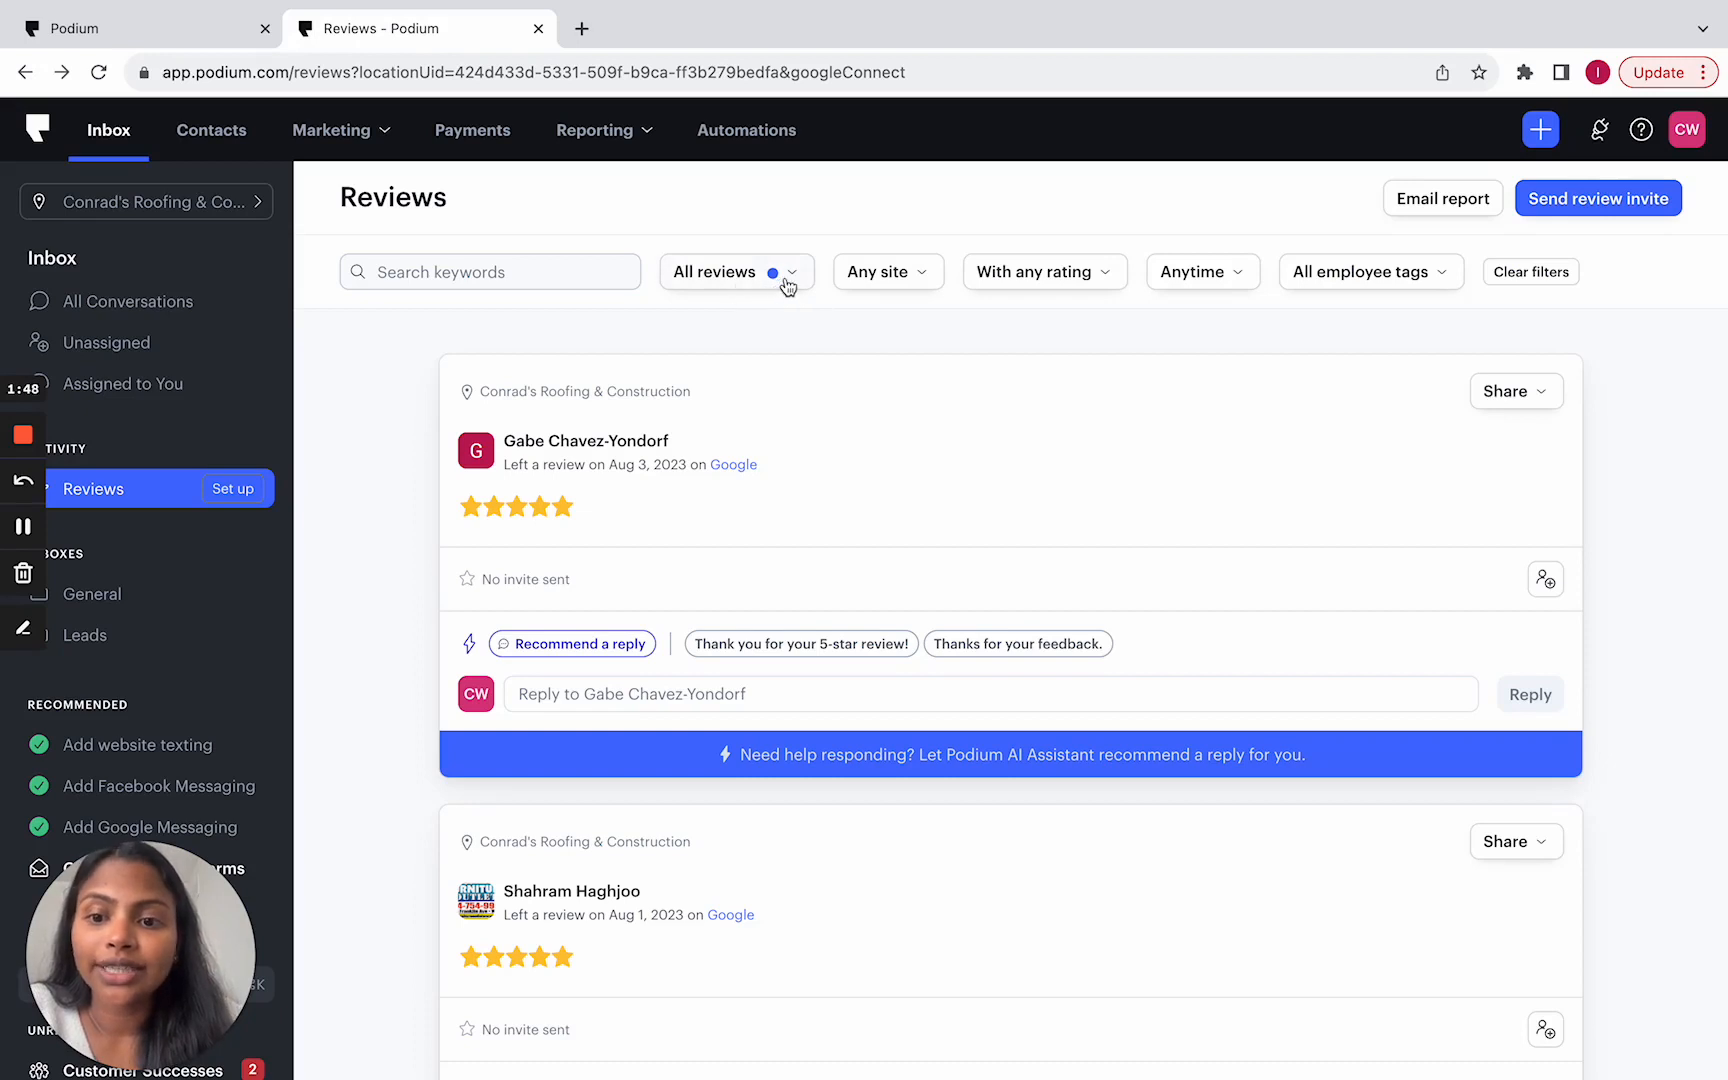
left_click(730, 272)
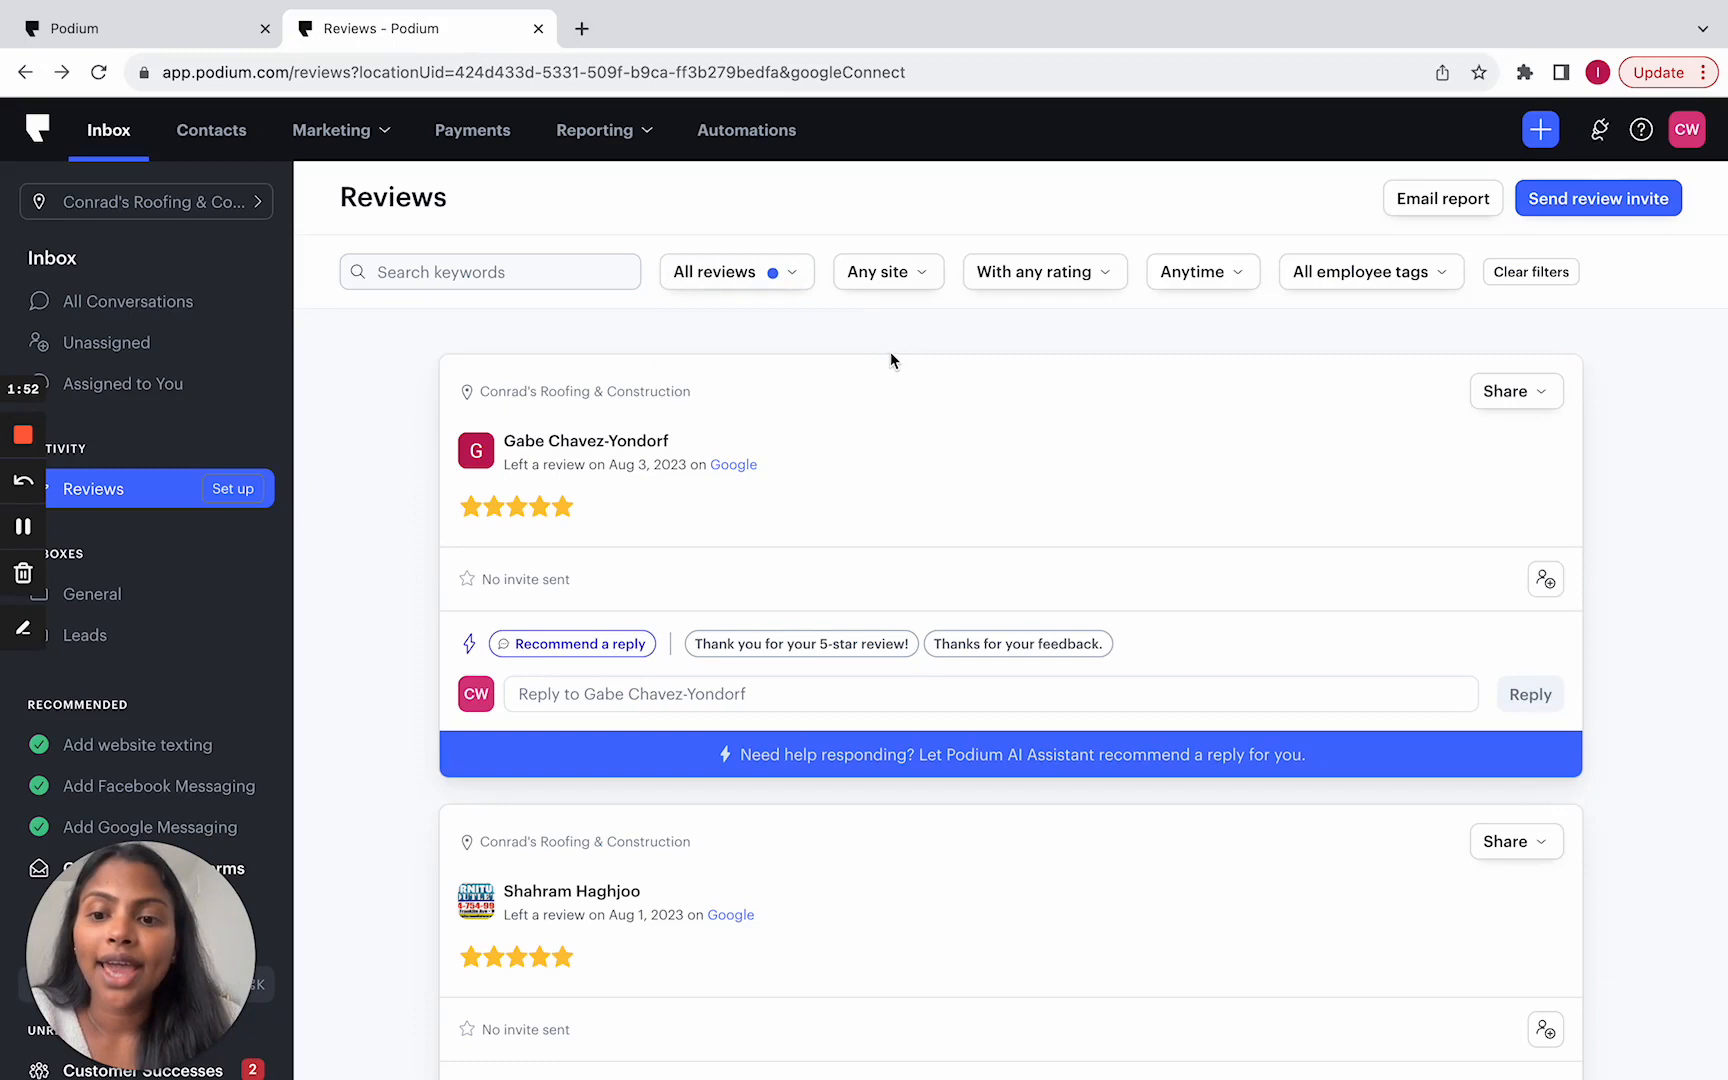
scroll("down", 3)
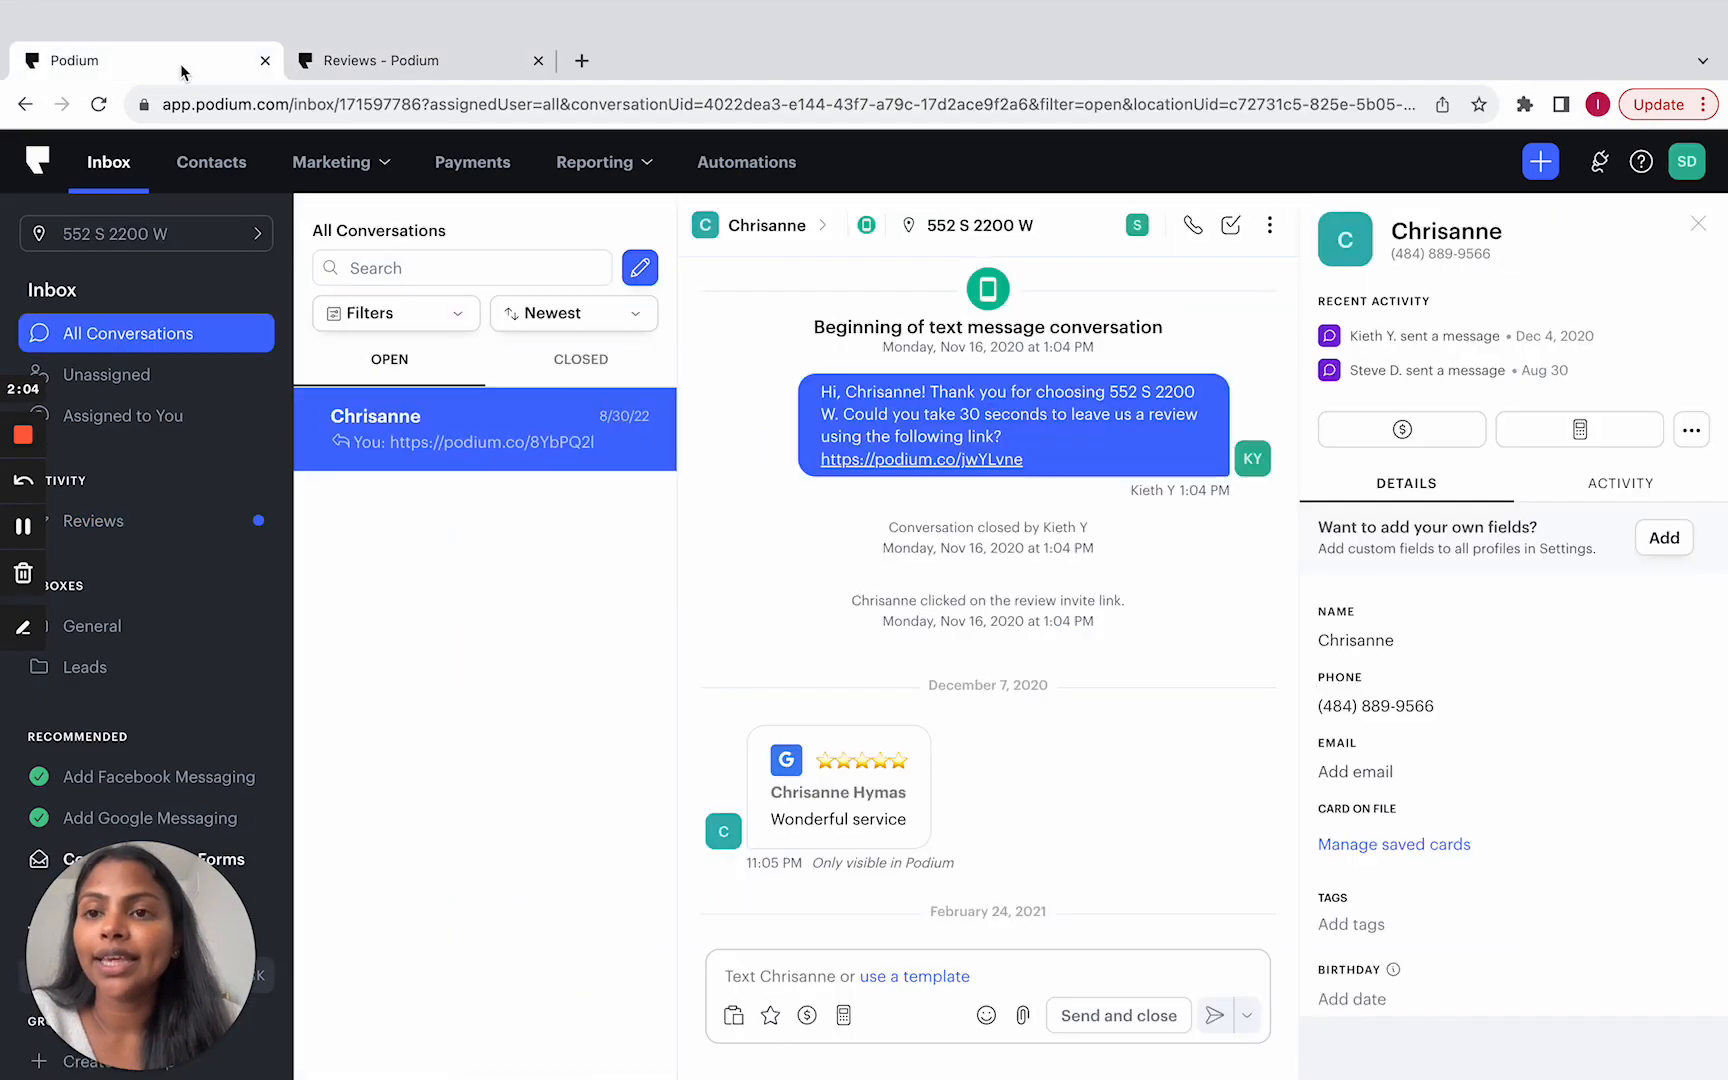
Step: Scroll through the text thread to view the five-star Google review and invite message
scroll("down", 3)
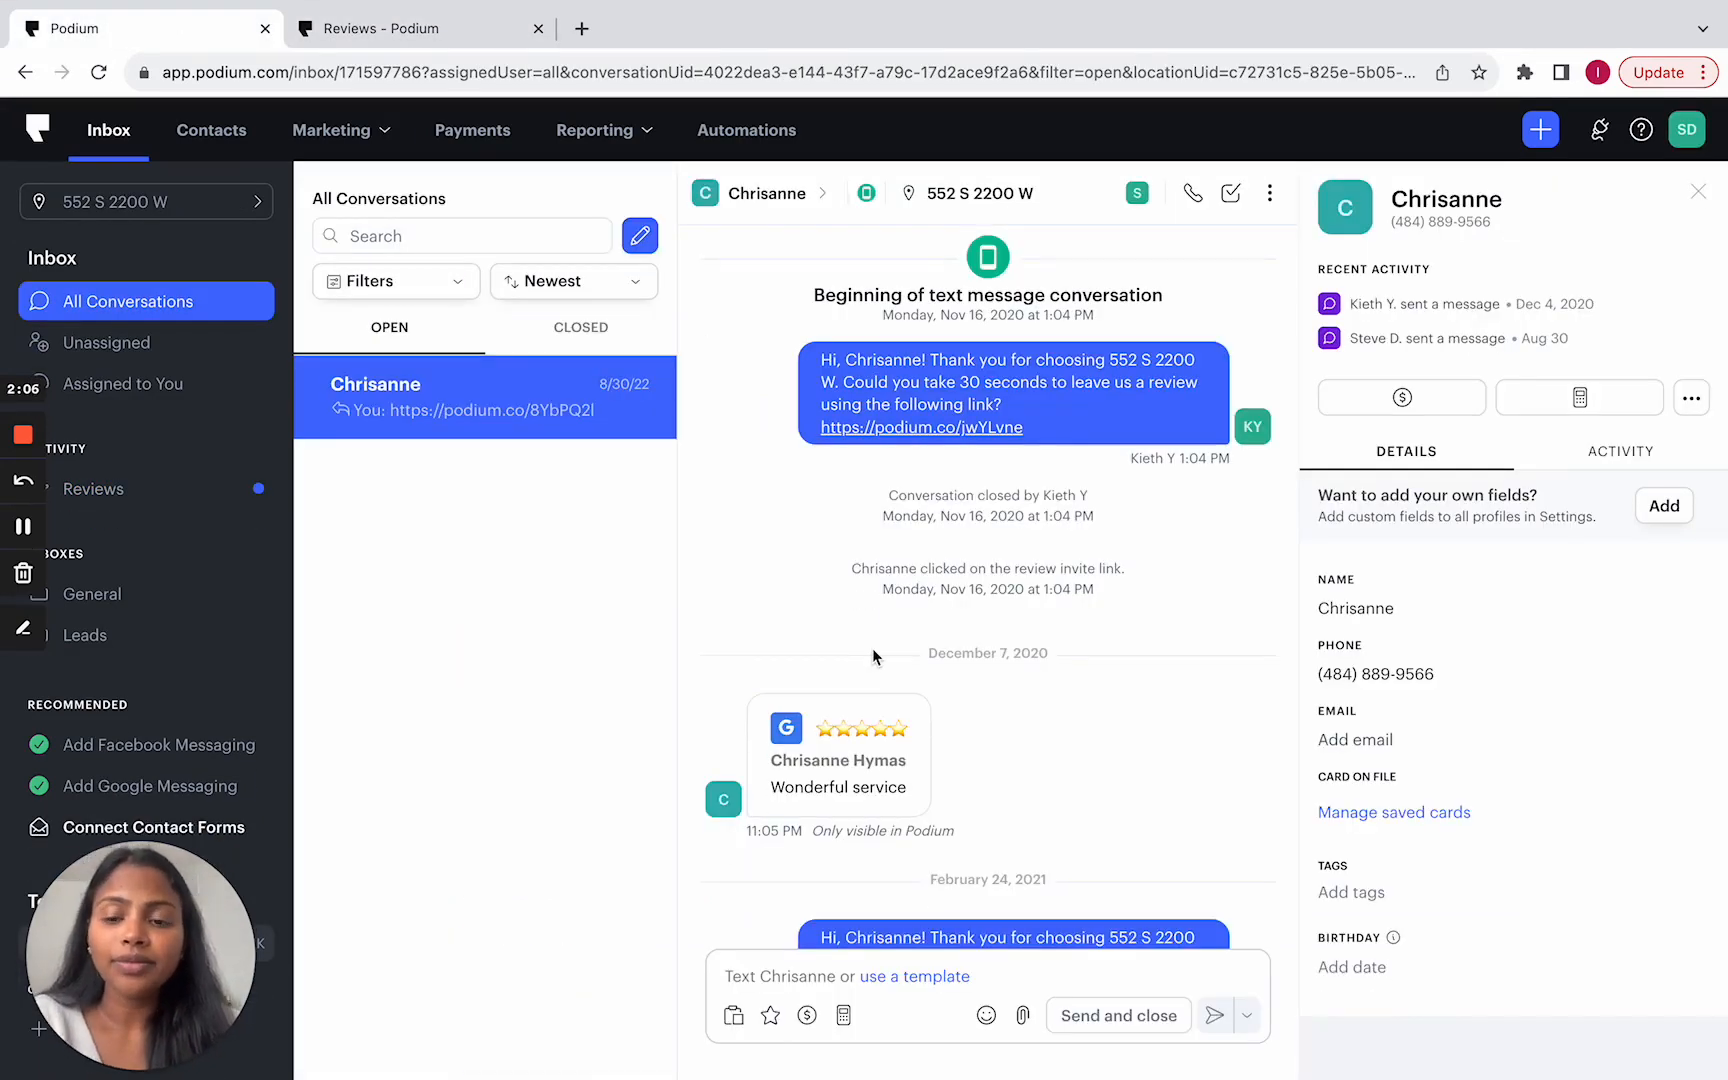
scroll("down", 3)
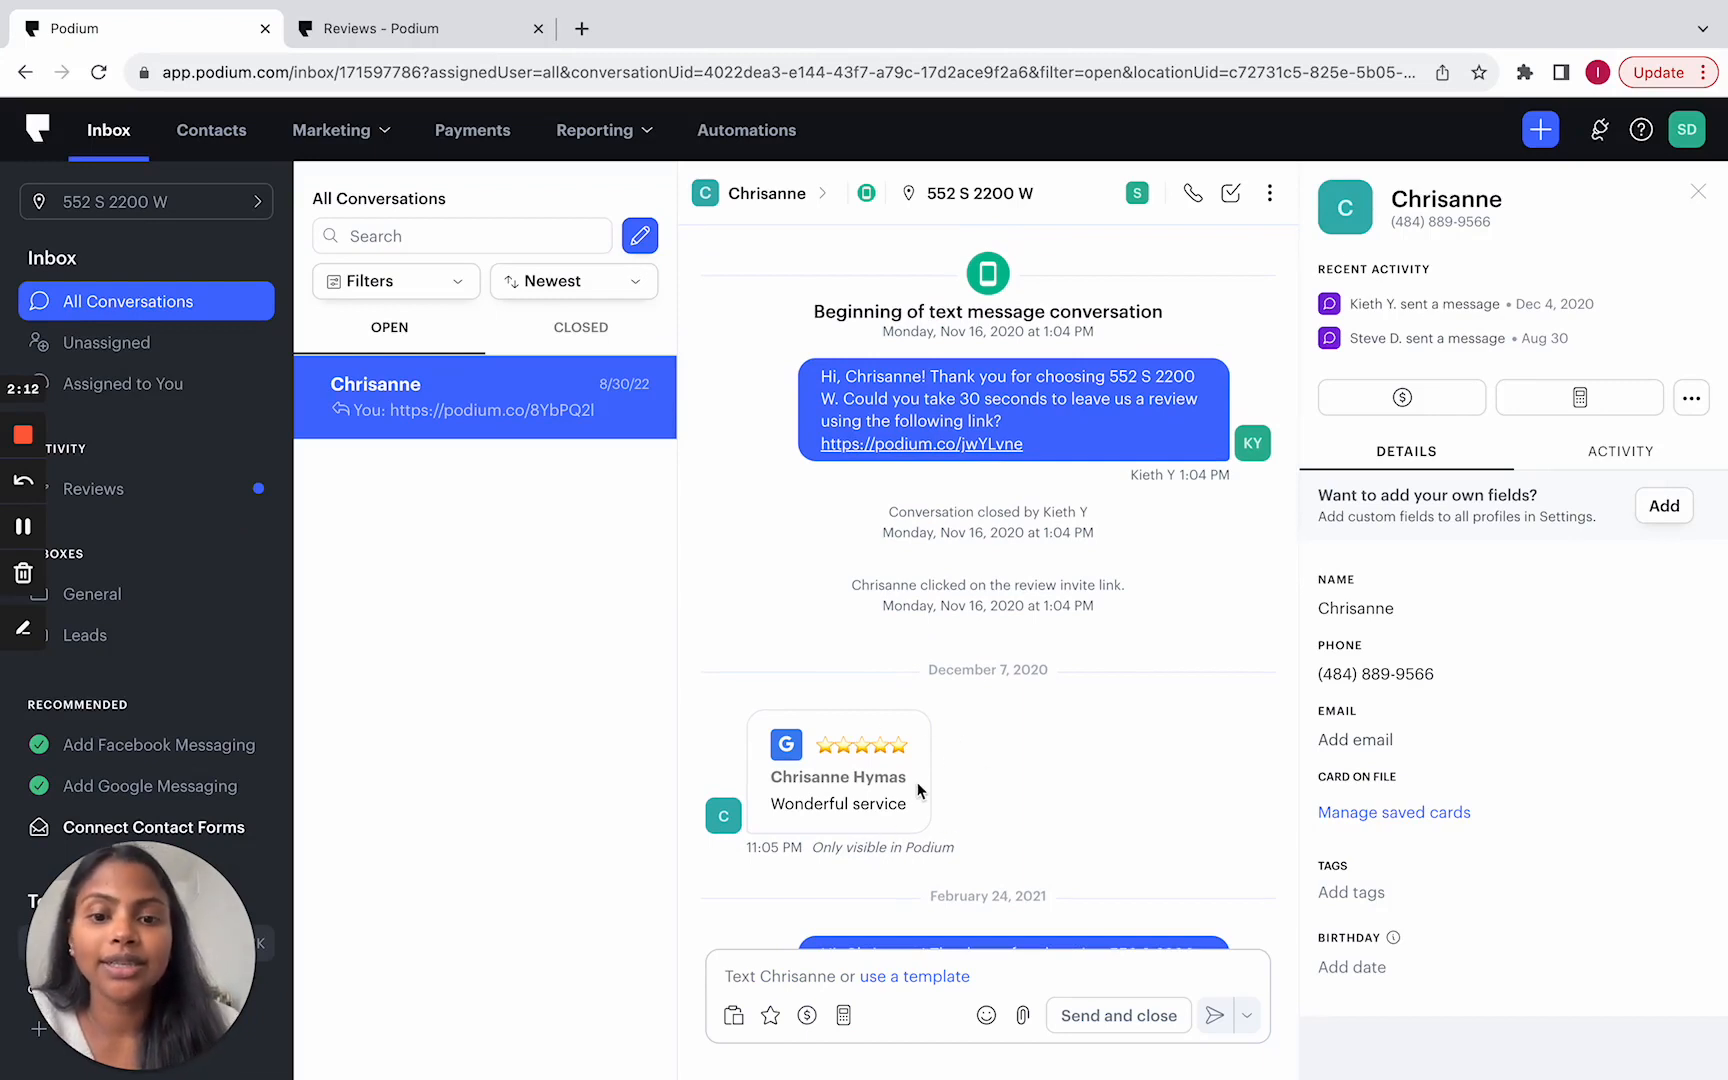
mouse_move(958, 856)
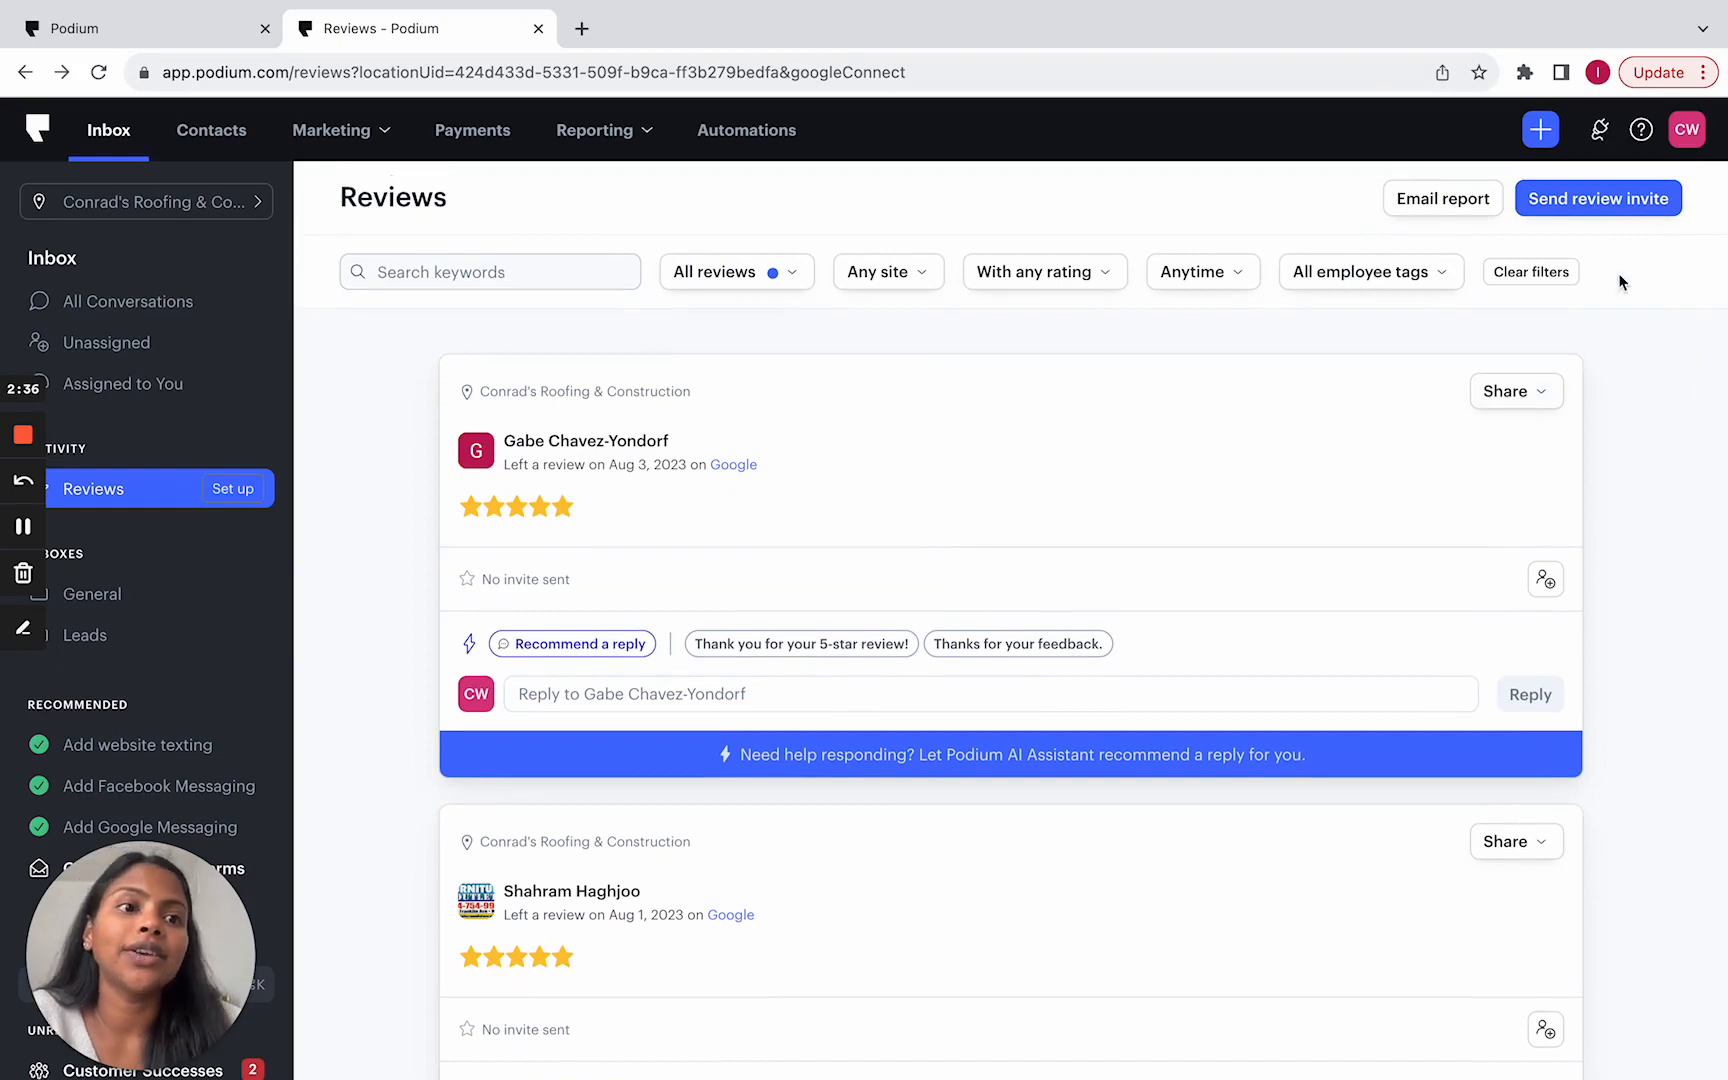
mouse_move(1497, 233)
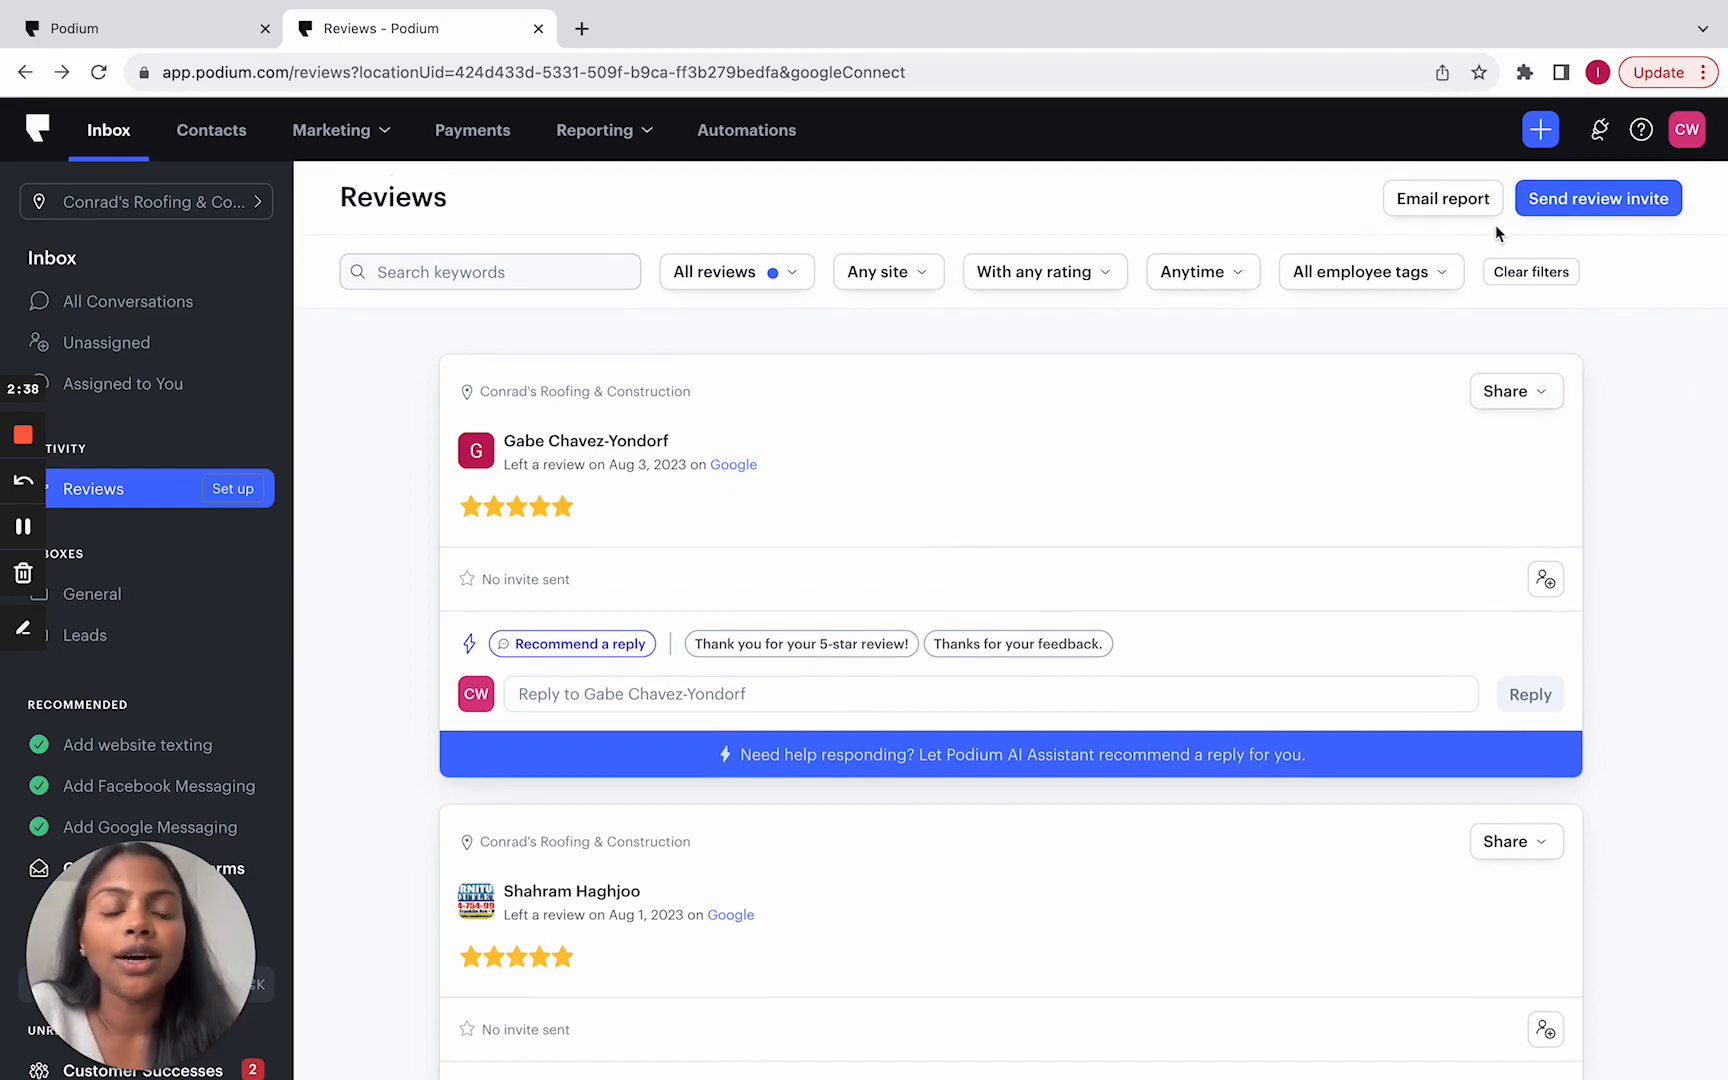